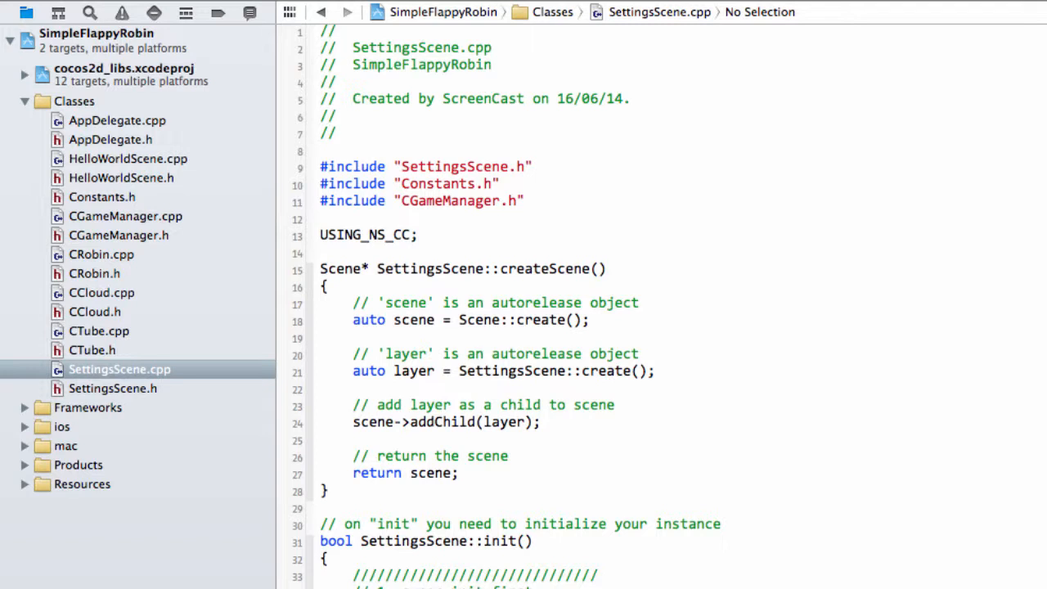
# Define kSceneSplash as 2 below kSceneSettings in Constants.h
pyautogui.click(524, 201)
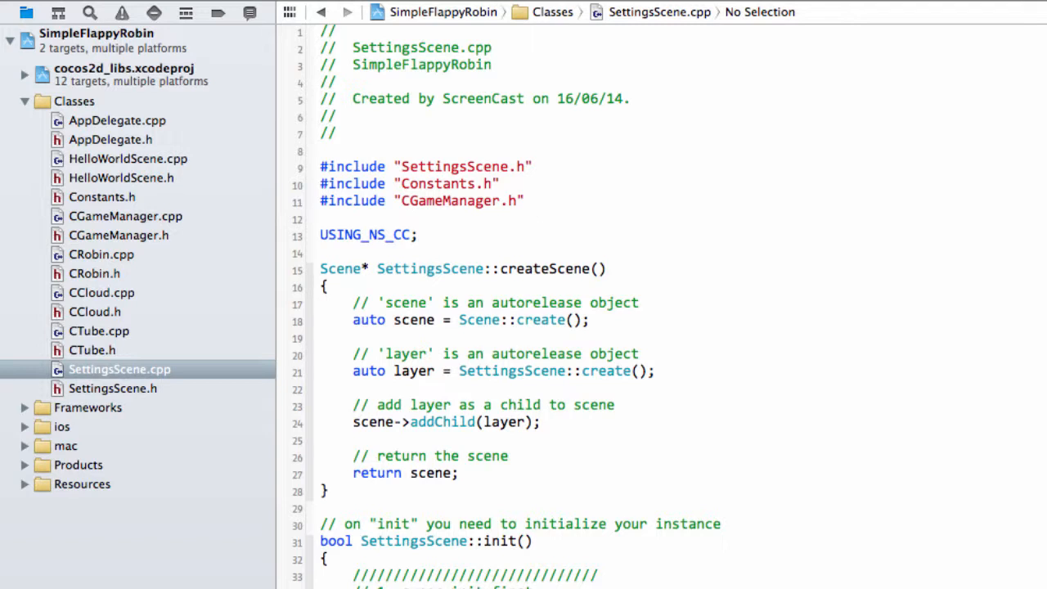
pyautogui.click(524, 200)
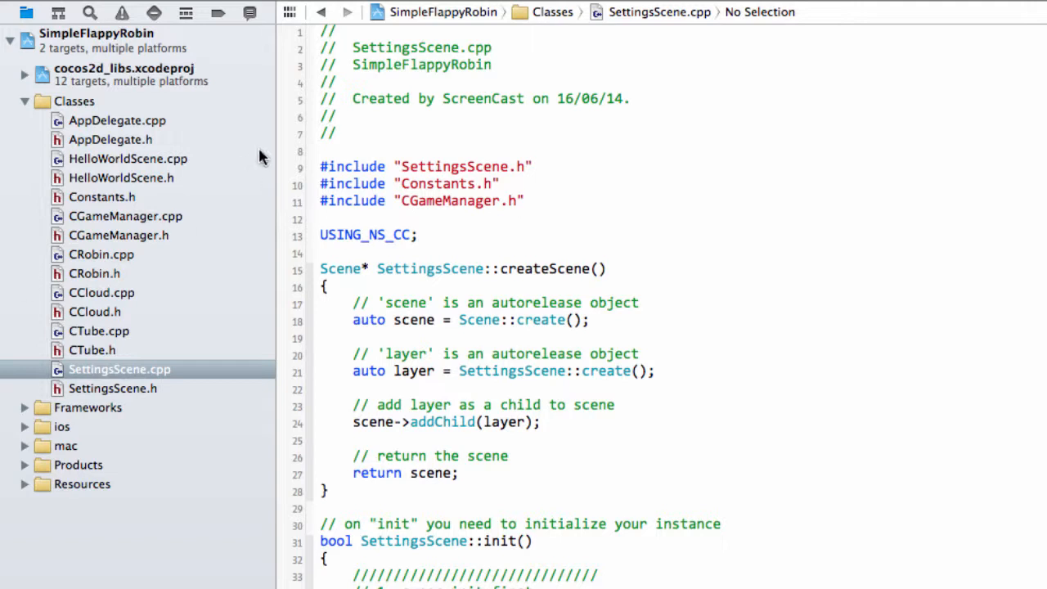
pyautogui.moveTo(275, 164)
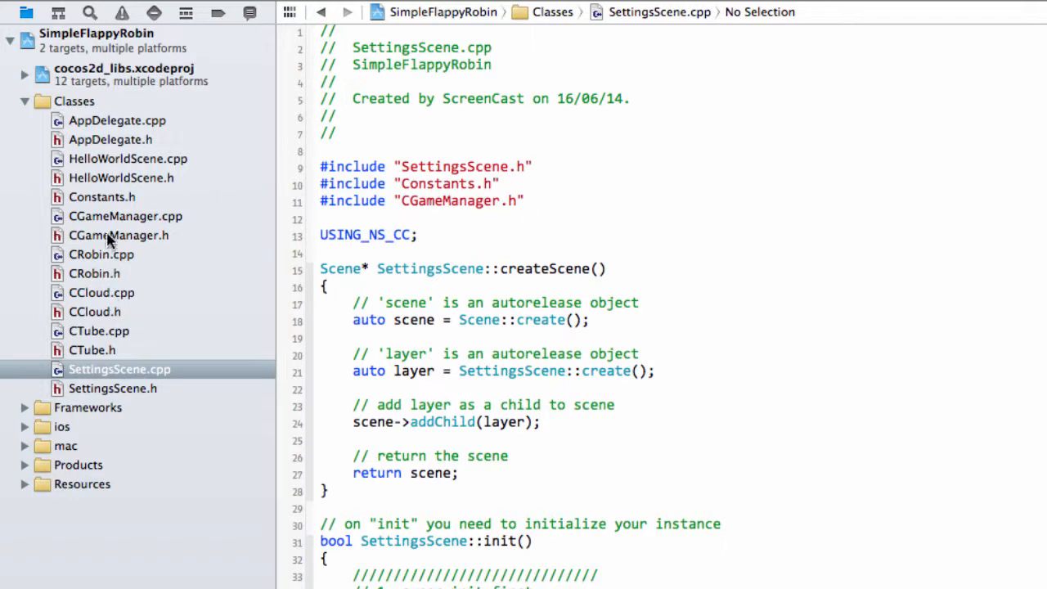
pyautogui.click(102, 197)
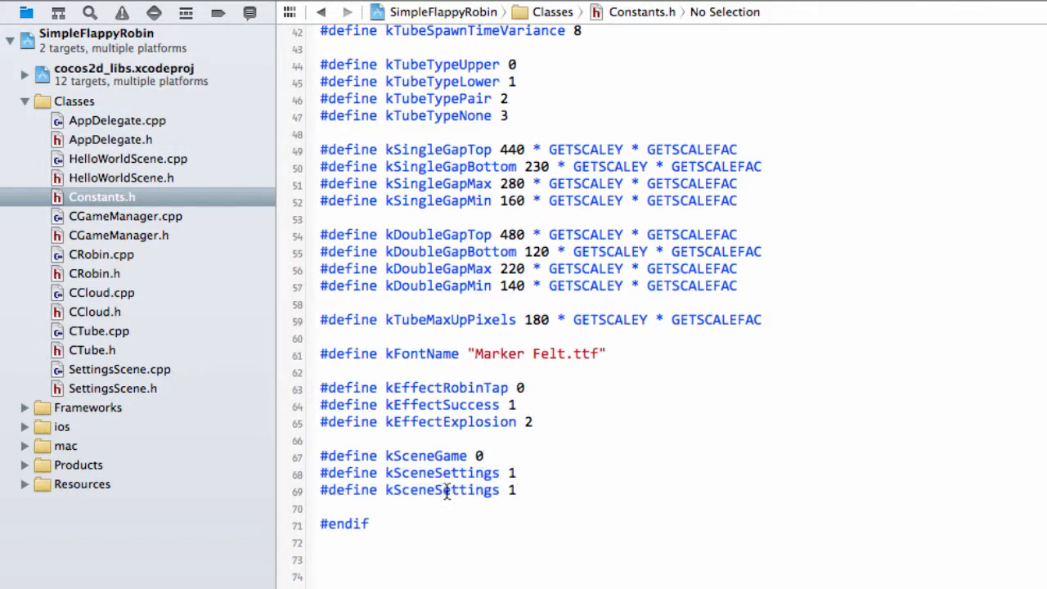
pyautogui.write('kSceneSplash')
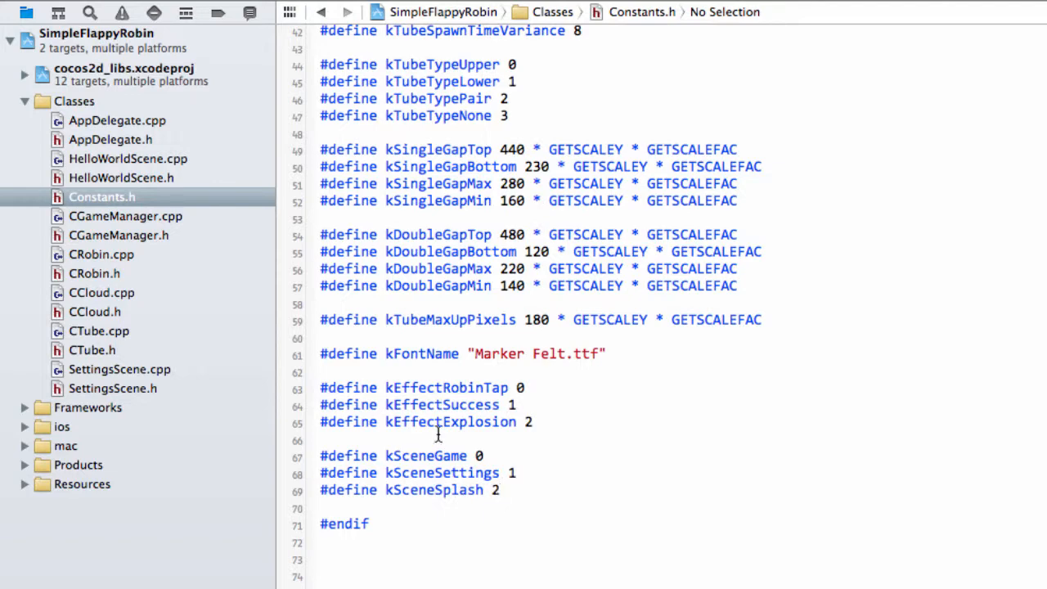
pyautogui.click(118, 121)
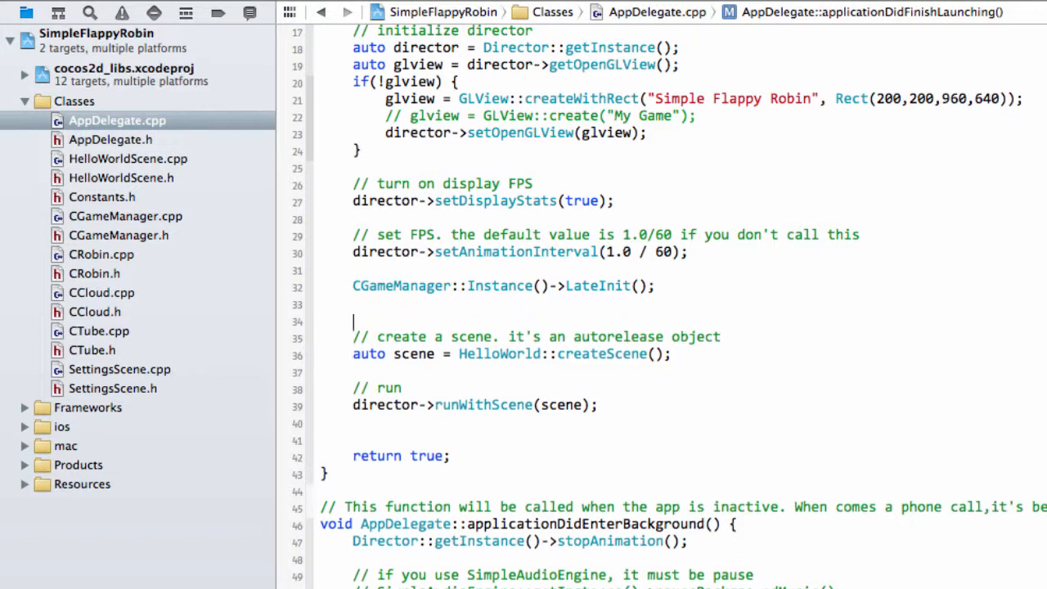
# Comment out the HelloWorld runWithScene lines and call CGameManager::Instance()->RunScene(kSceneSplash)
pyautogui.write('/*')
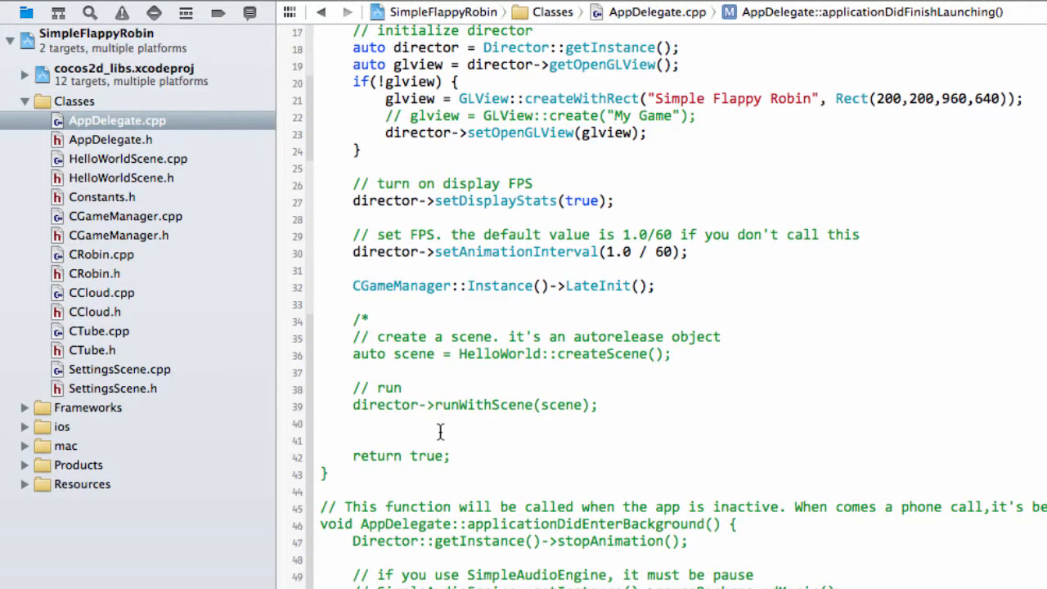
pyautogui.write('*/')
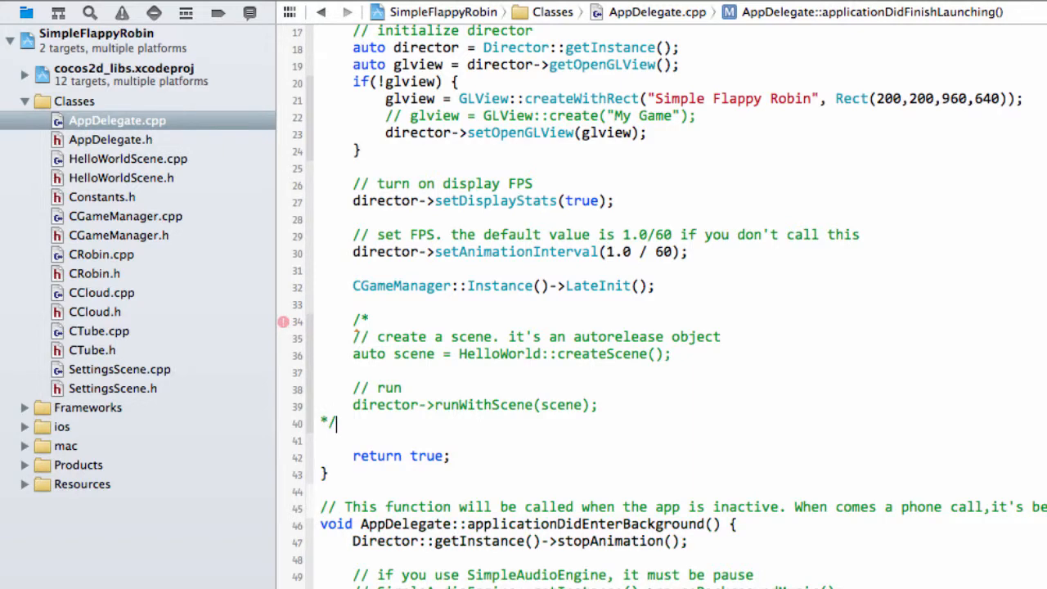
pyautogui.write('CGameManager_')
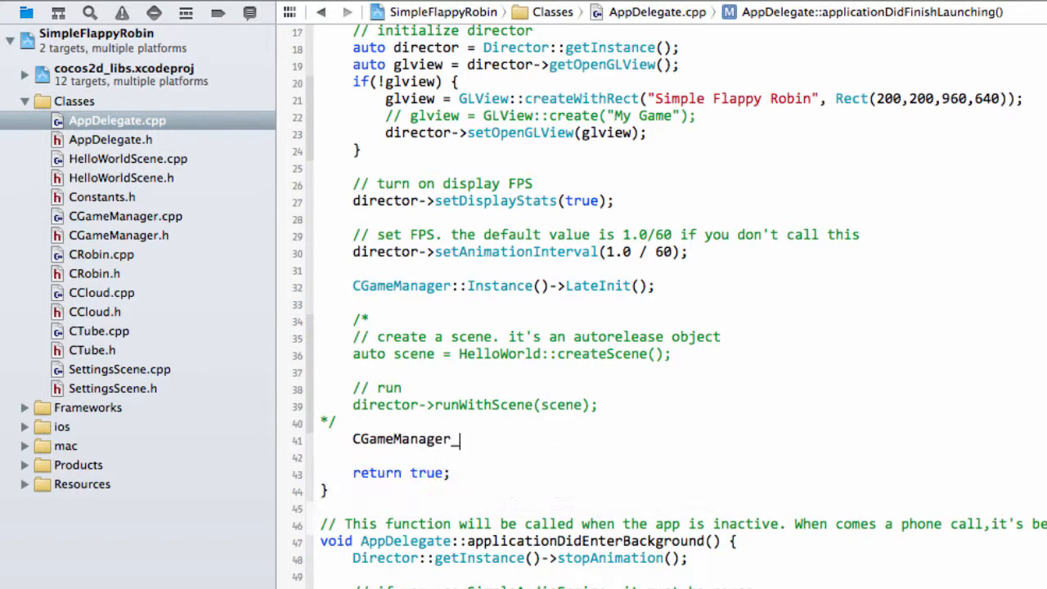
pyautogui.write('()->r')
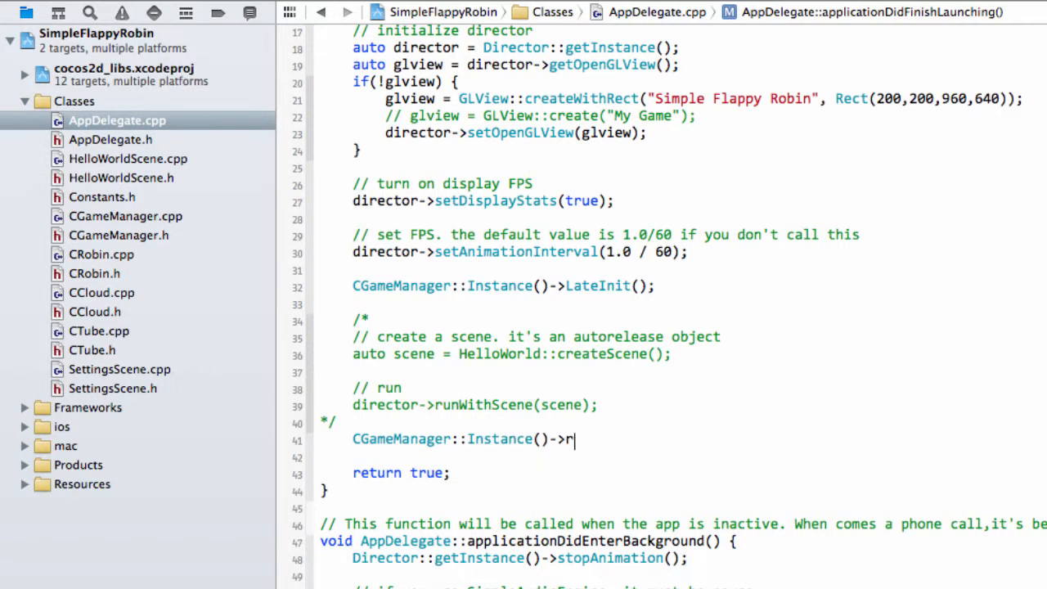
pyautogui.write('unScene(kSceneSplash);')
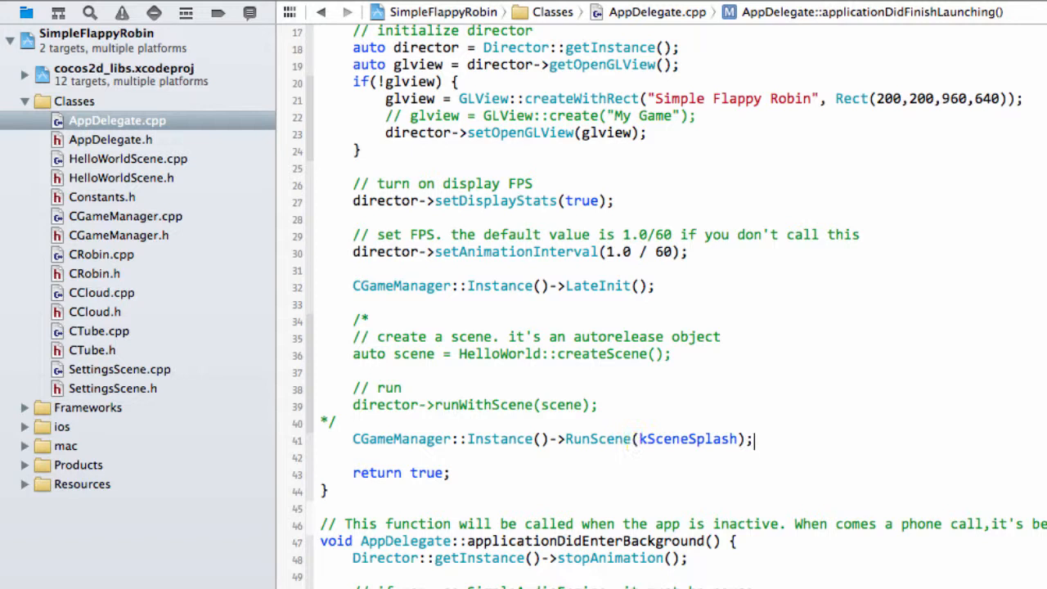
pyautogui.doubleClick(684, 438)
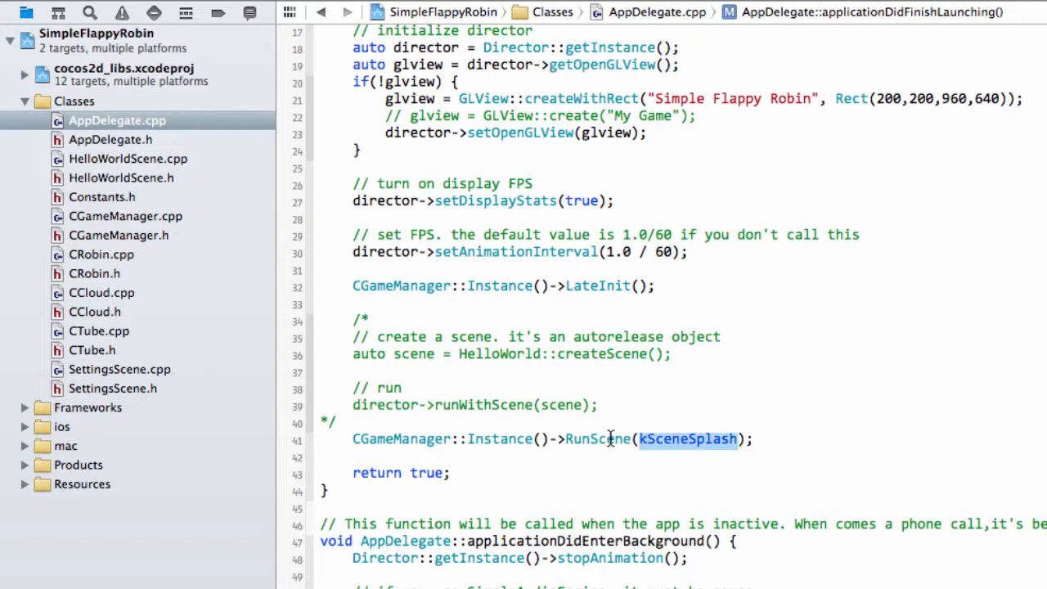
pyautogui.moveTo(734, 419)
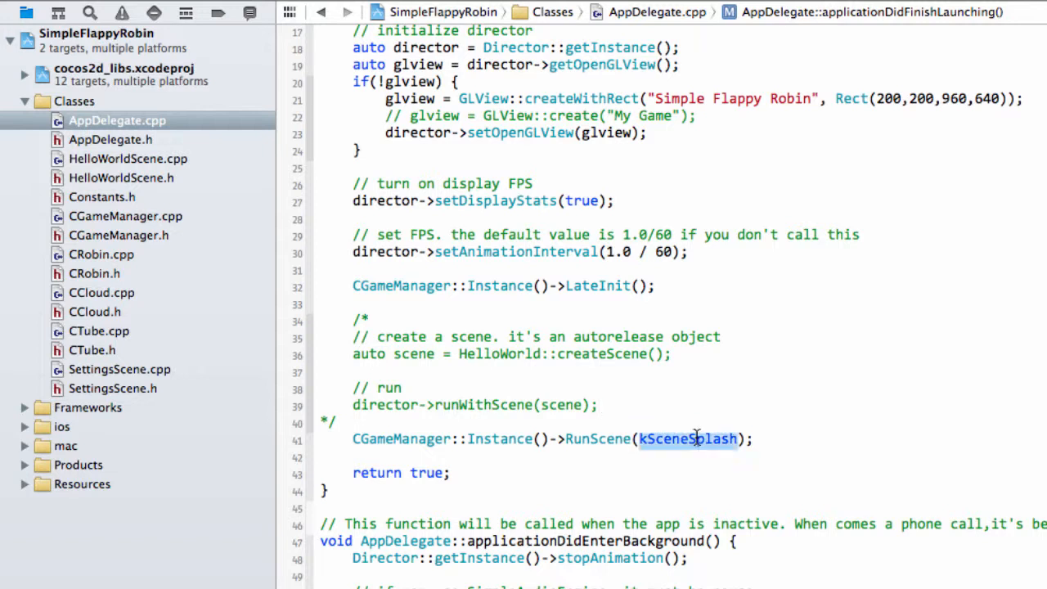
pyautogui.moveTo(684, 448)
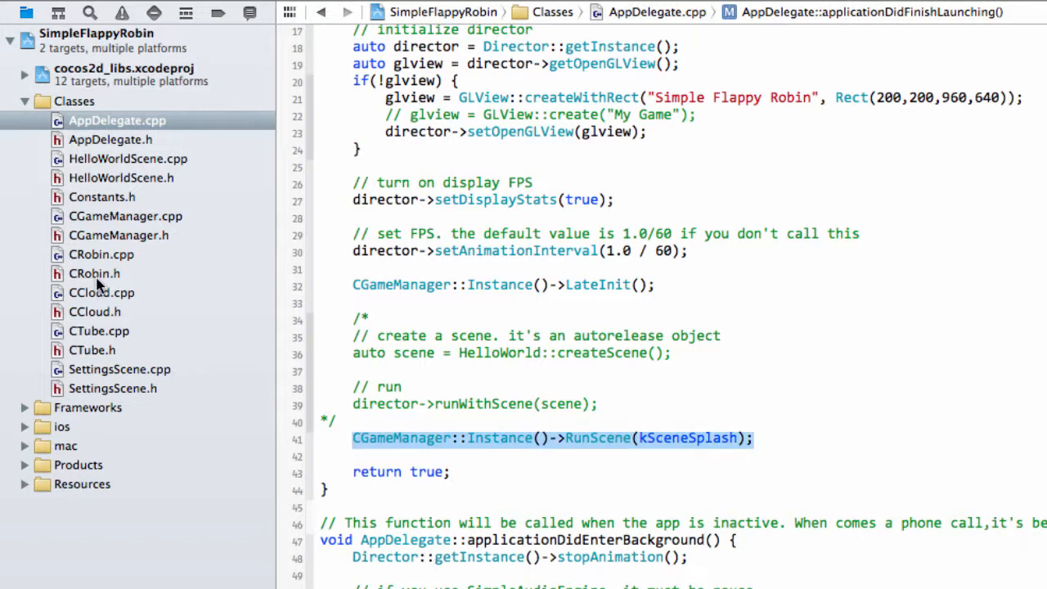
# Inspect CGameManager.cpp's RunScene if/else on kSceneSettings and scene numbers
pyautogui.click(124, 216)
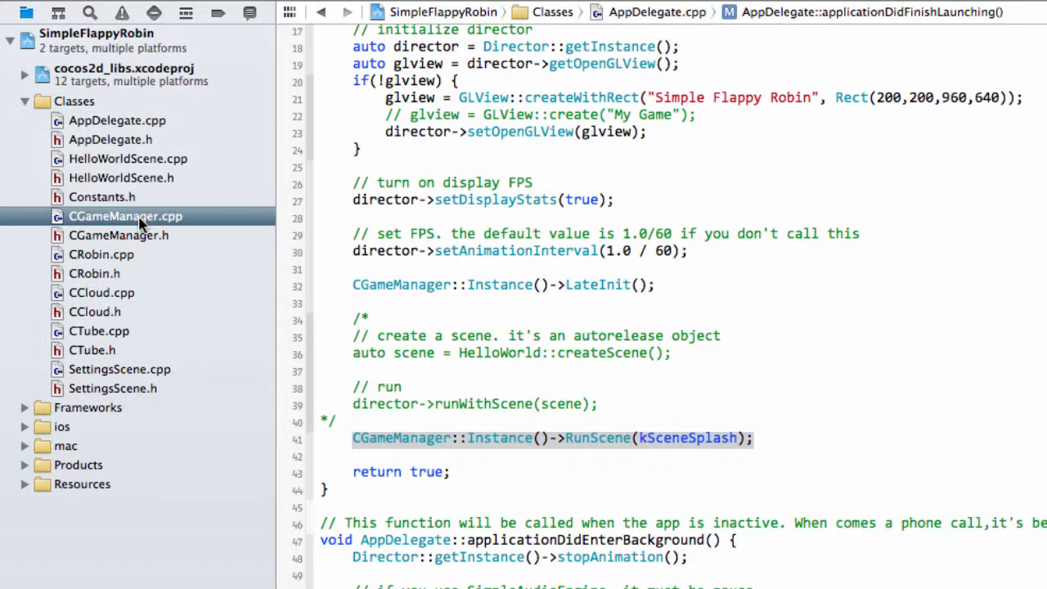
pyautogui.click(124, 216)
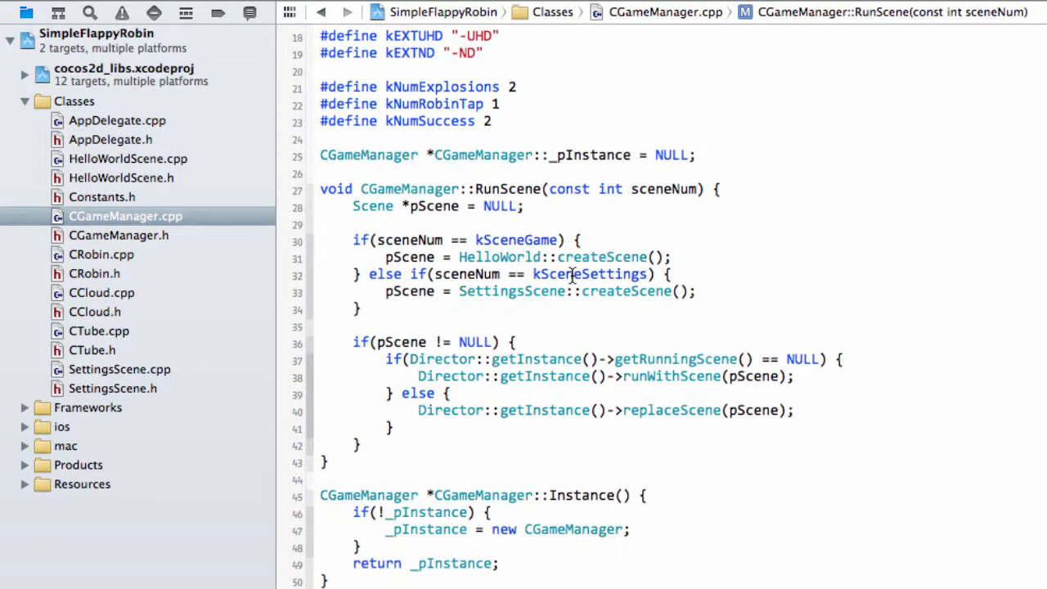
pyautogui.doubleClick(515, 239)
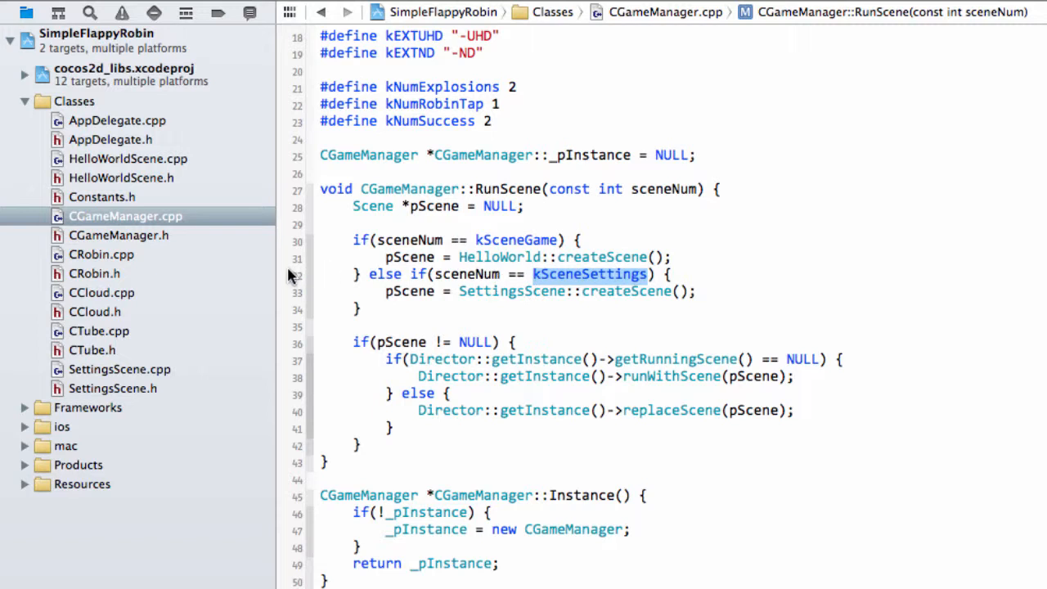
pyautogui.moveTo(157, 353)
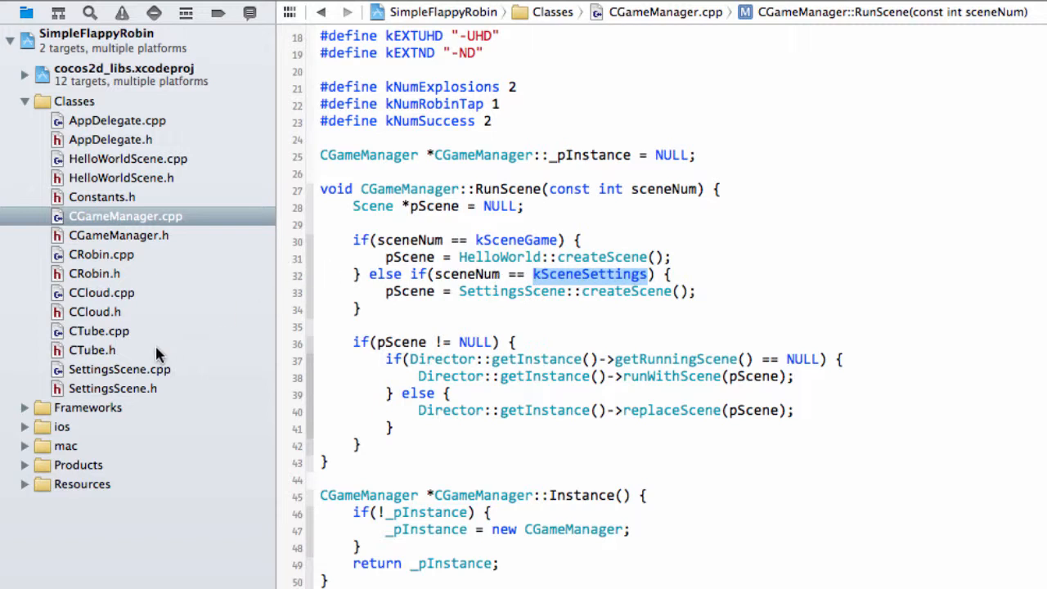
pyautogui.rightClick(74, 101)
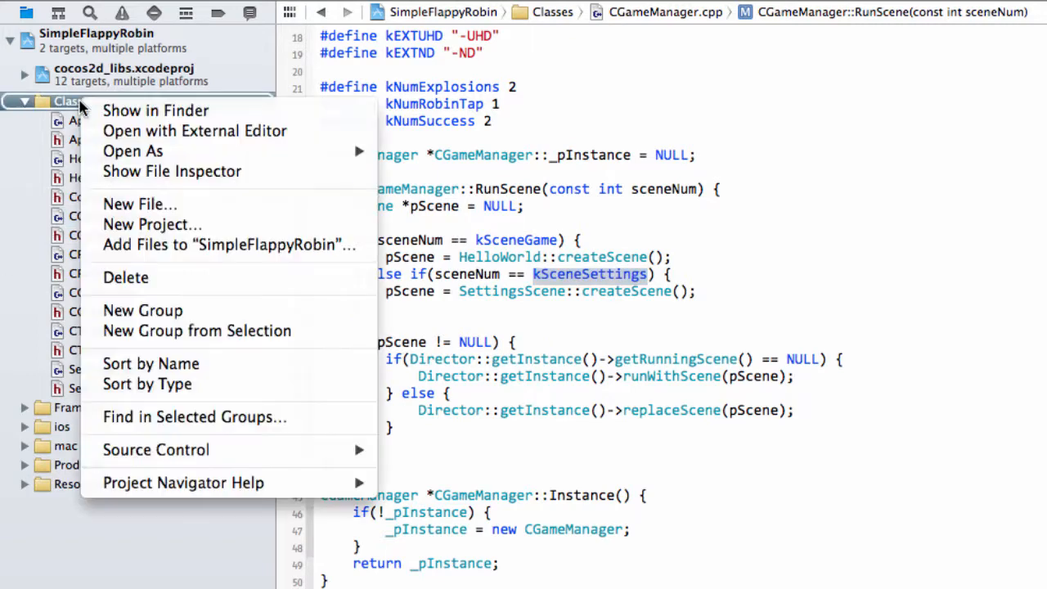
pyautogui.moveTo(148, 29)
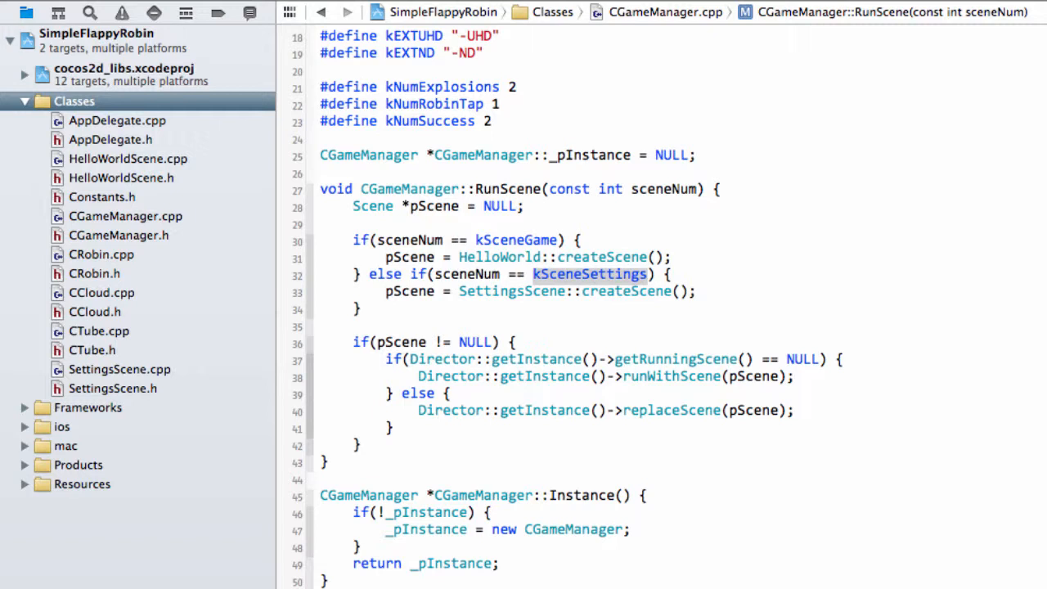
pyautogui.moveTo(160, 334)
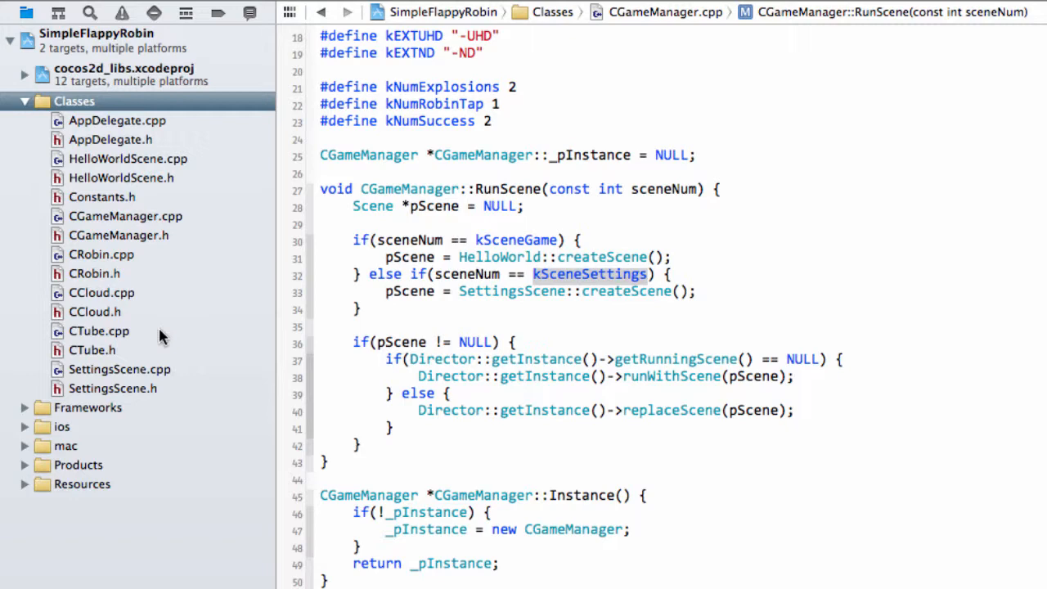
# Create SplashScene.cpp with header in the Classes group for both targets
pyautogui.rightClick(75, 101)
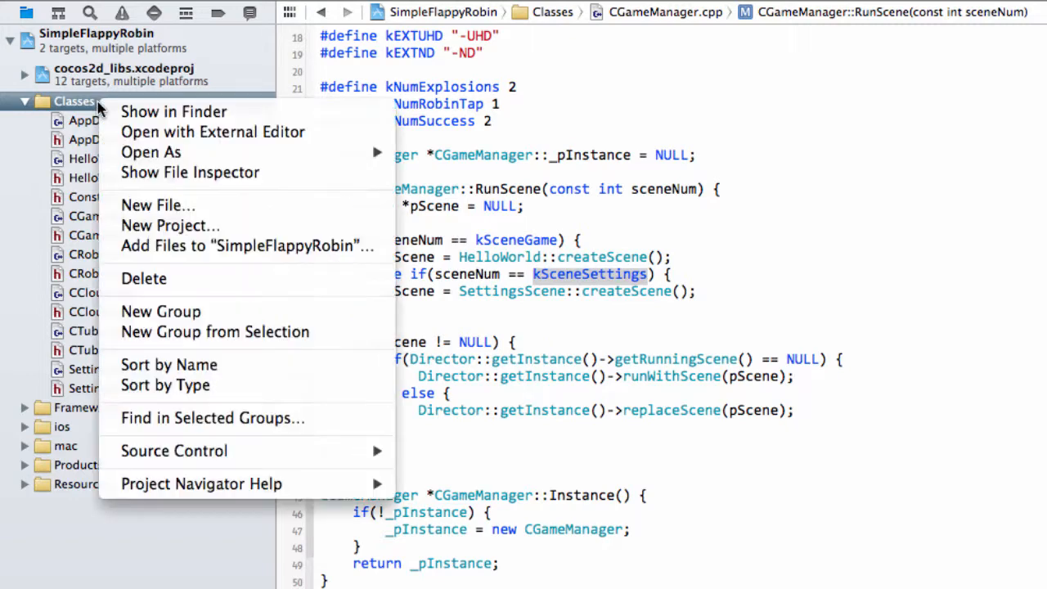
pyautogui.click(157, 206)
pyautogui.write('SplashScene.cpp')
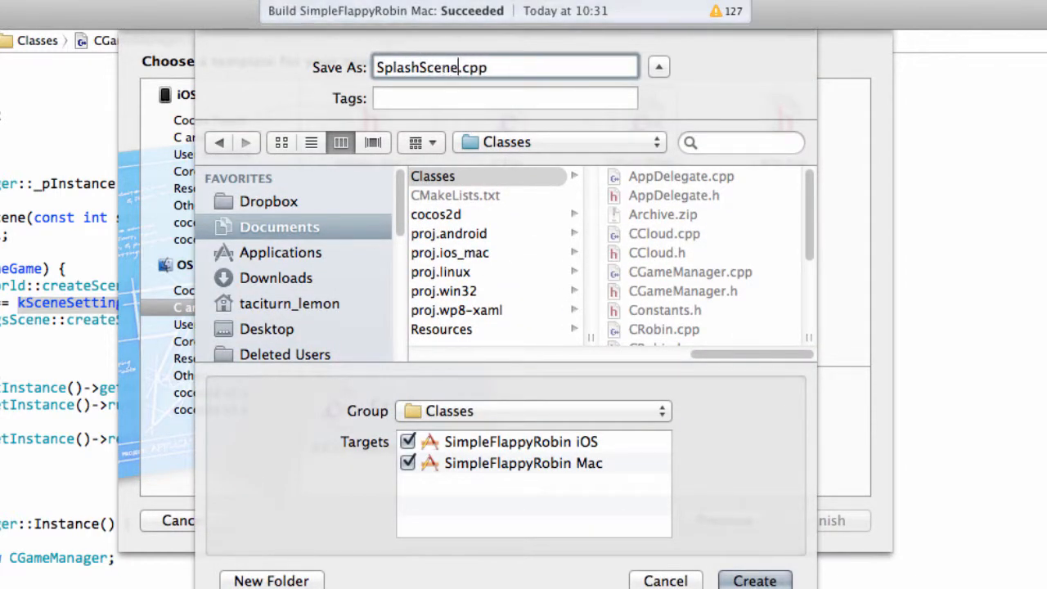
pyautogui.click(756, 580)
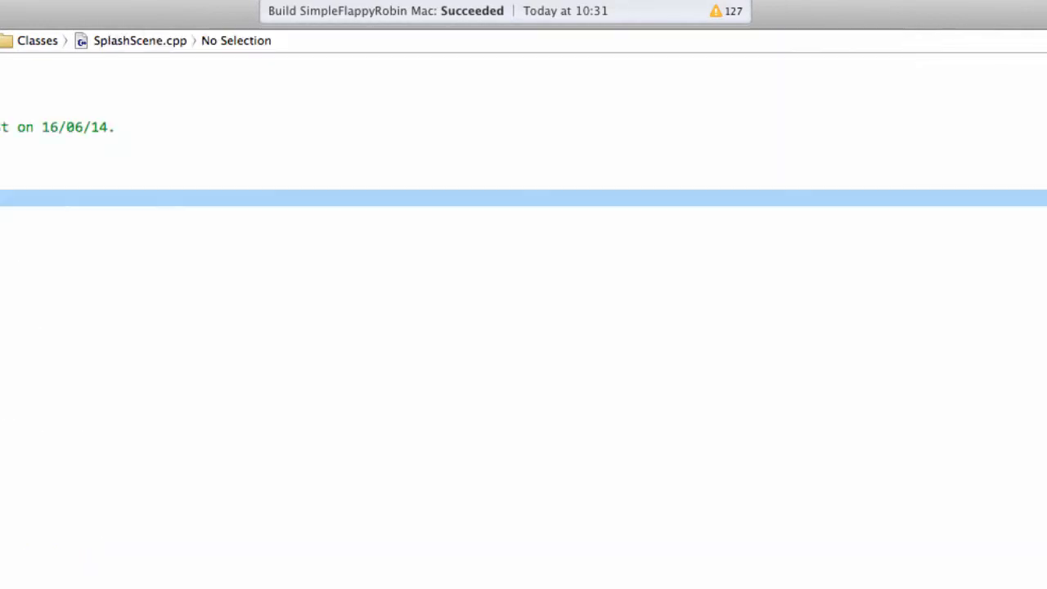
pyautogui.click(111, 389)
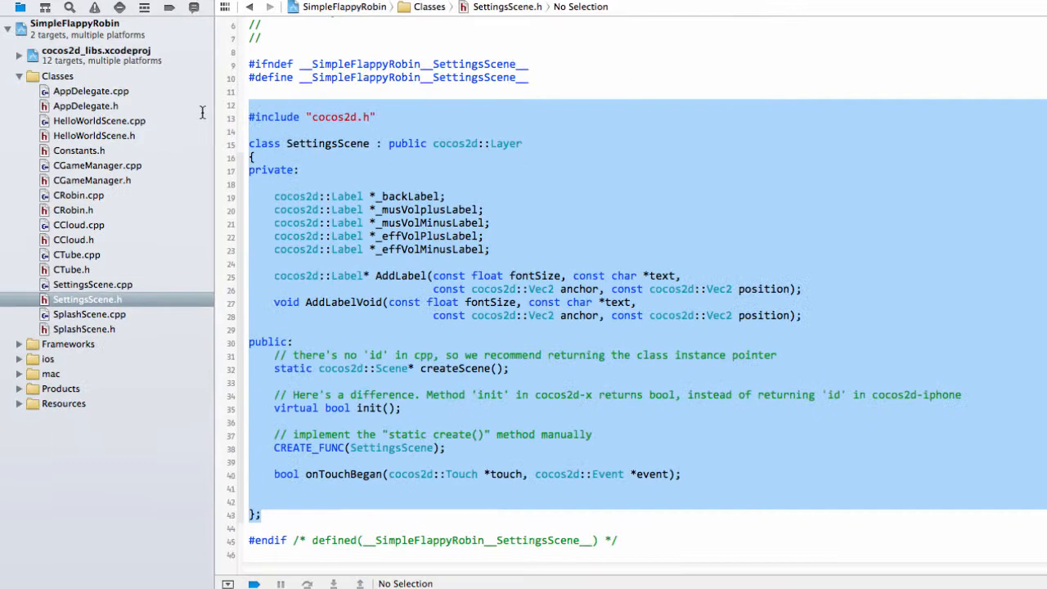
# Replace the pasted label members in SplashScene.h with a private void RunGameScreen(); method
pyautogui.click(82, 326)
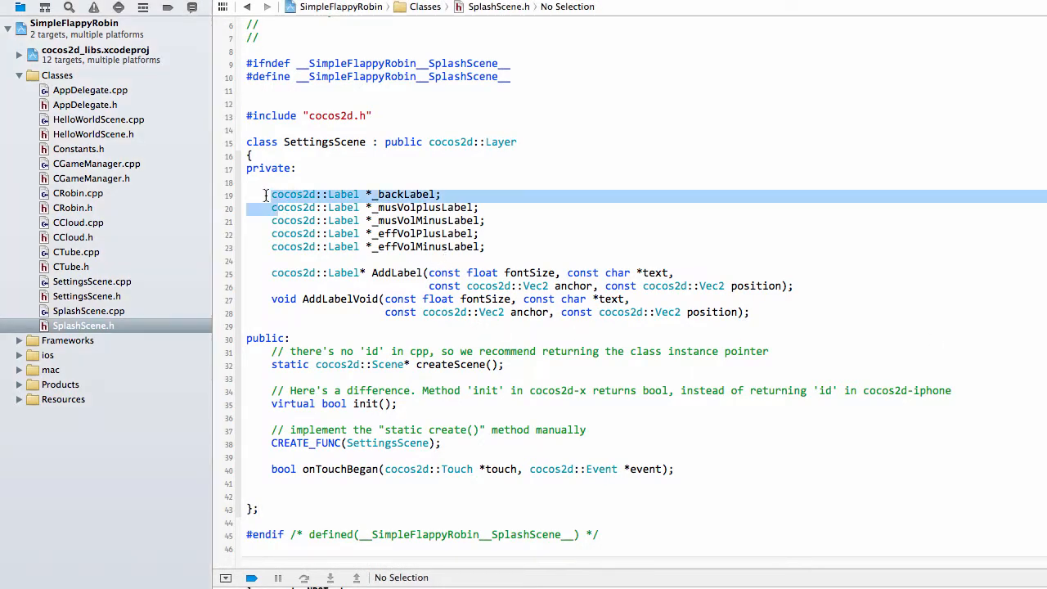
pyautogui.moveTo(272, 193); pyautogui.dragTo(750, 311)
pyautogui.write('void Ru')
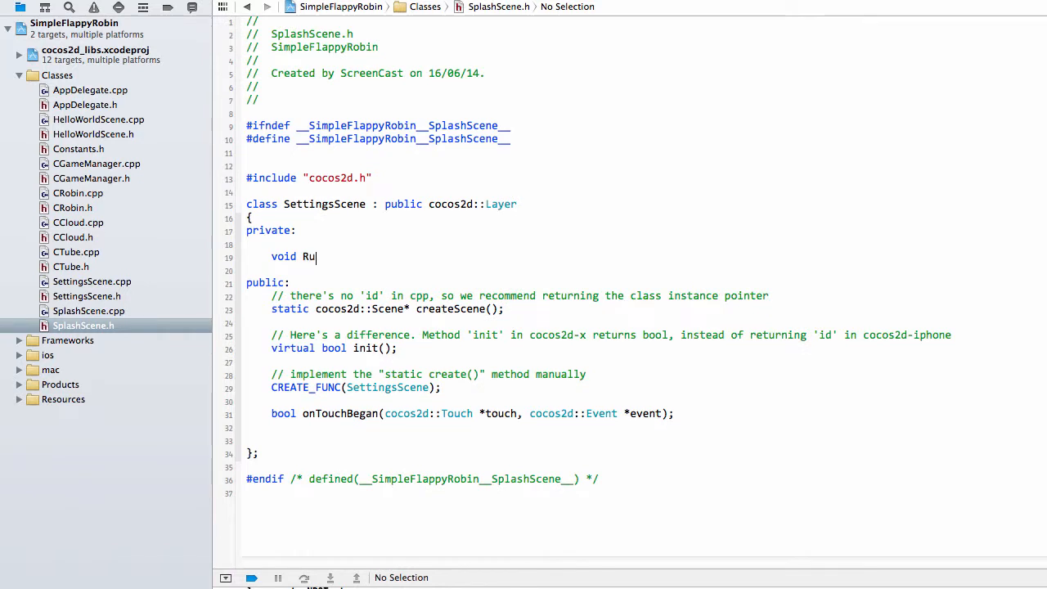
pyautogui.write('GameScreen(')
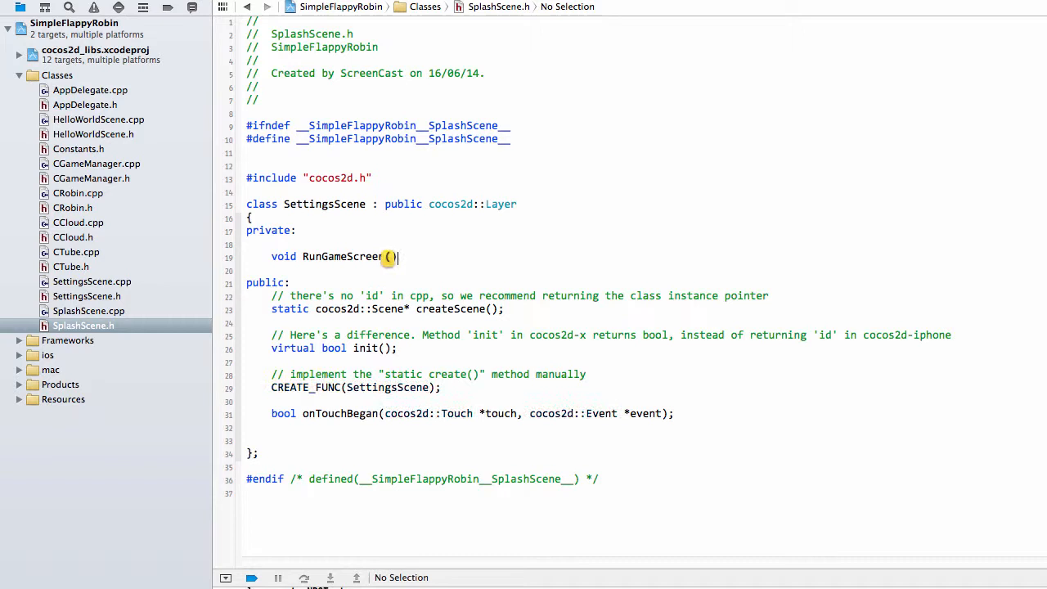
pyautogui.write(';')
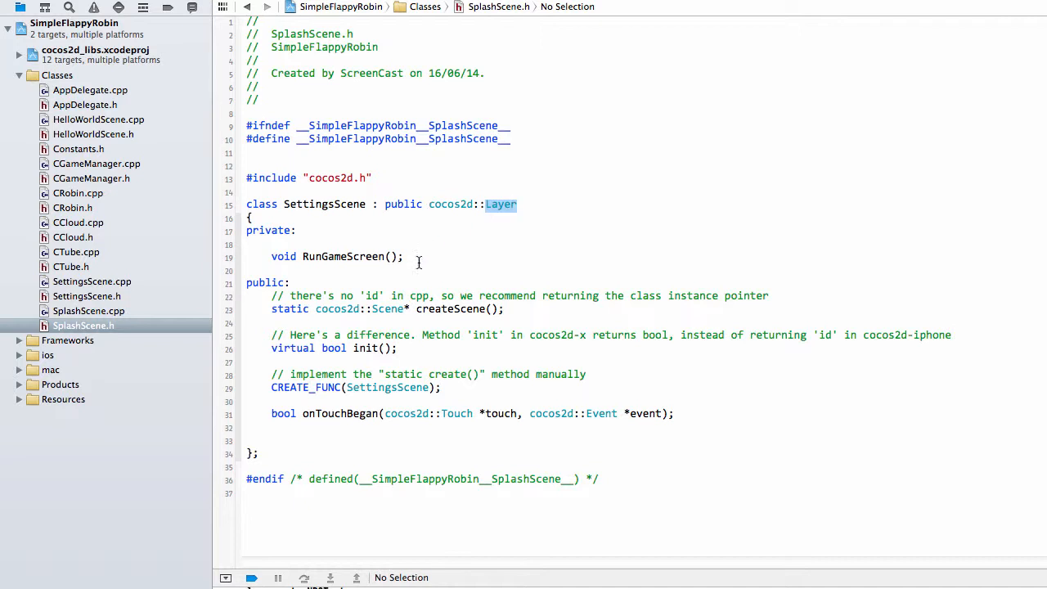
# Rename the class and CREATE_FUNC from SettingsScene to SplashScene
pyautogui.doubleClick(335, 255)
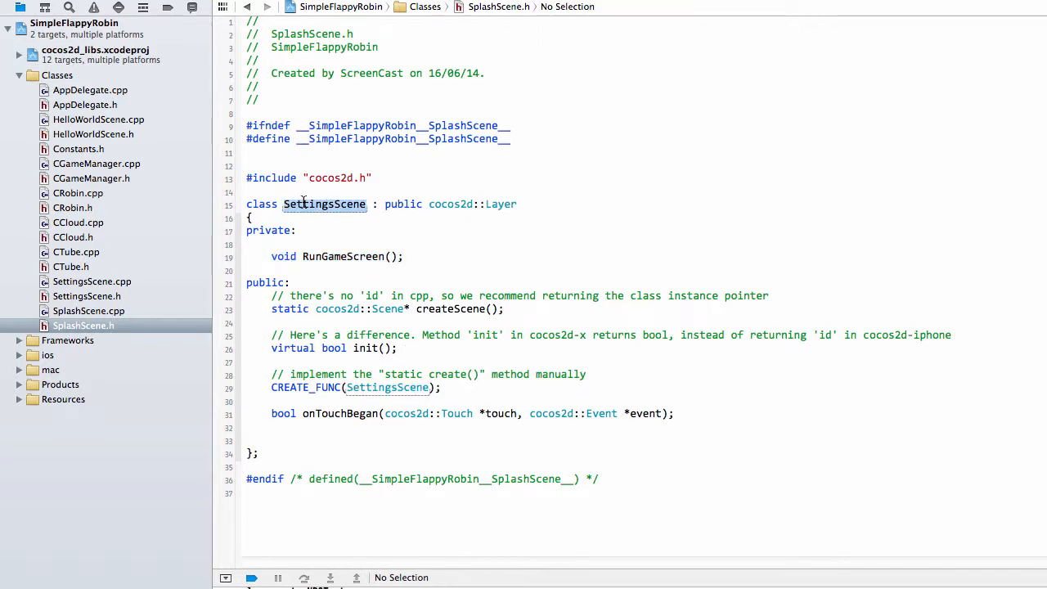
pyautogui.write('SplashScene')
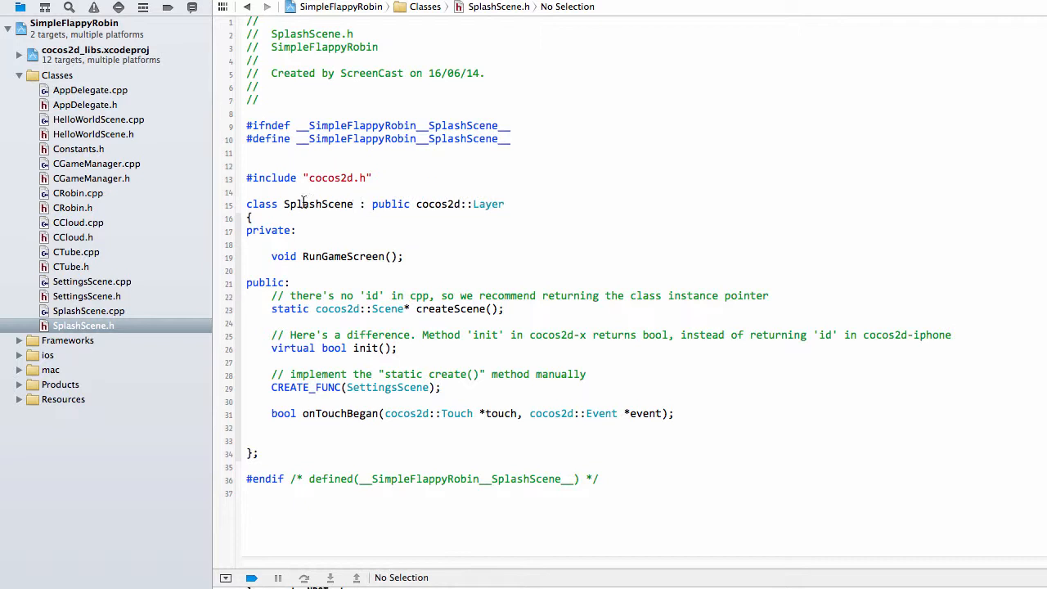
pyautogui.doubleClick(318, 202)
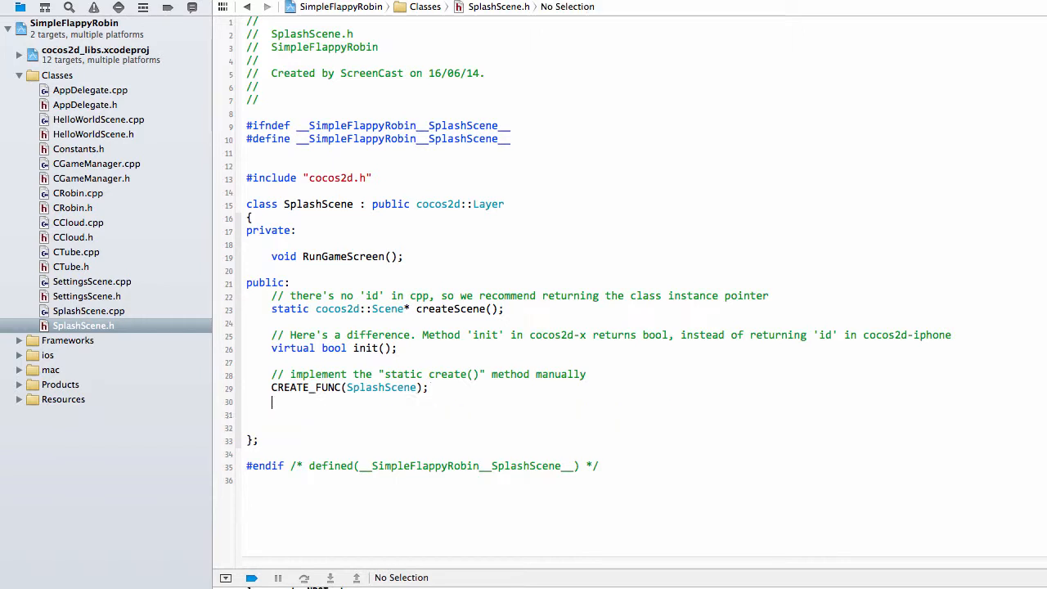
# Paste SettingsScene.cpp's code into SplashScene.cpp and delete the back-label code from init
pyautogui.press('Backspace')
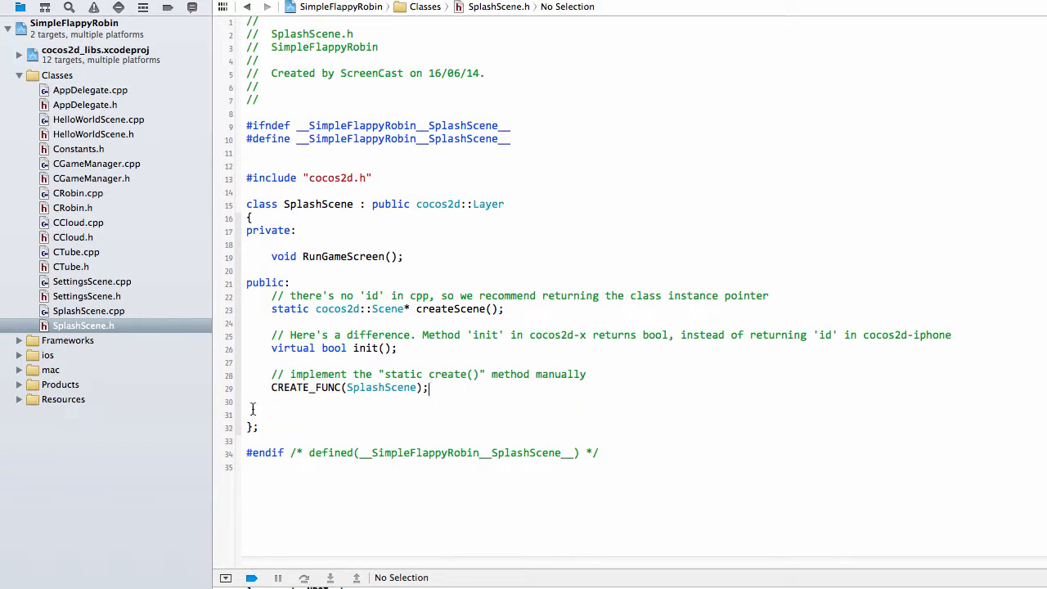
pyautogui.click(89, 311)
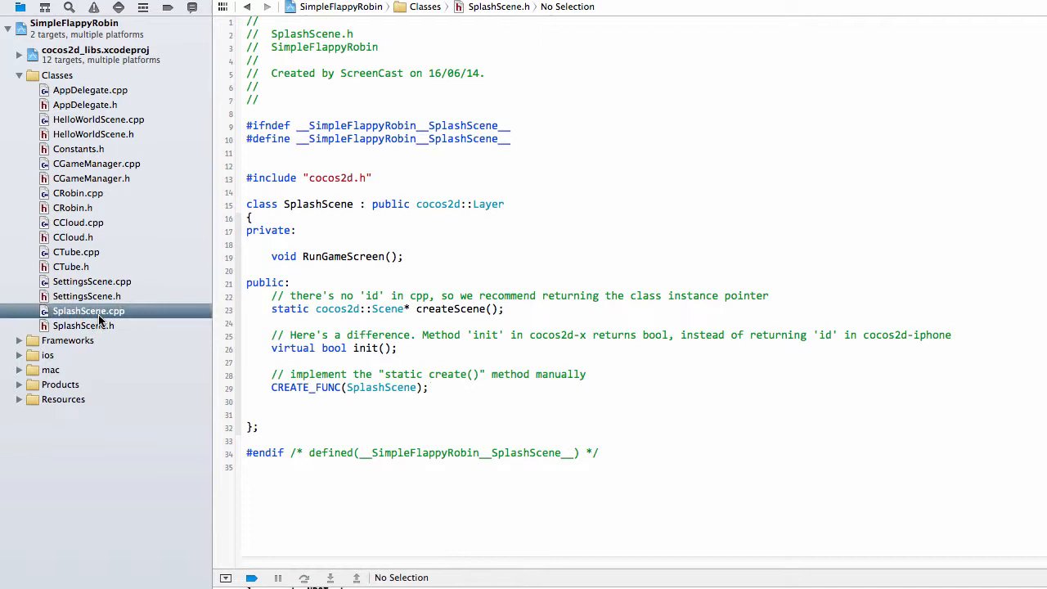
pyautogui.click(88, 311)
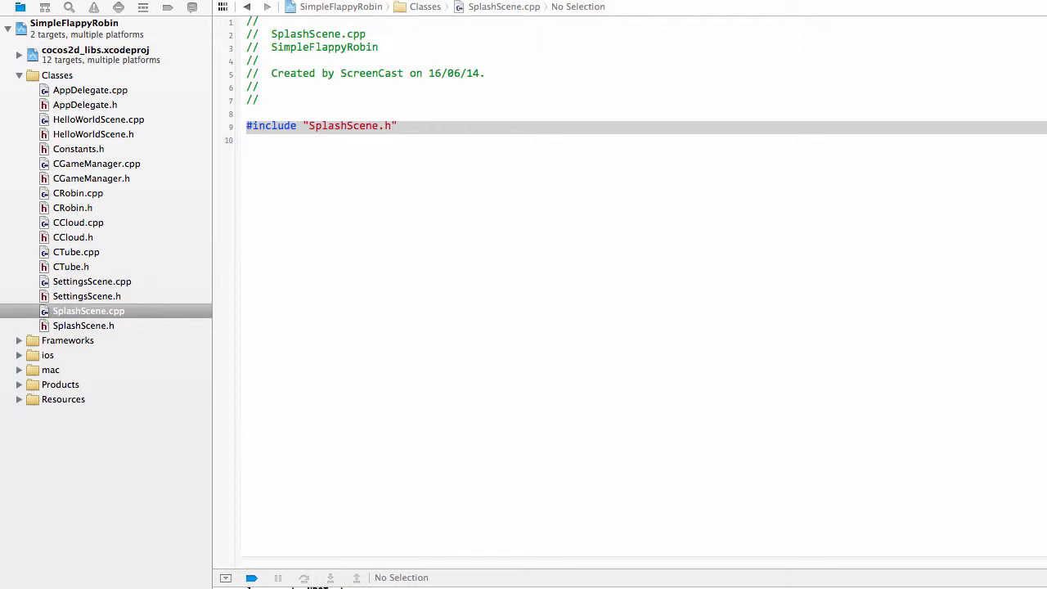
pyautogui.click(92, 281)
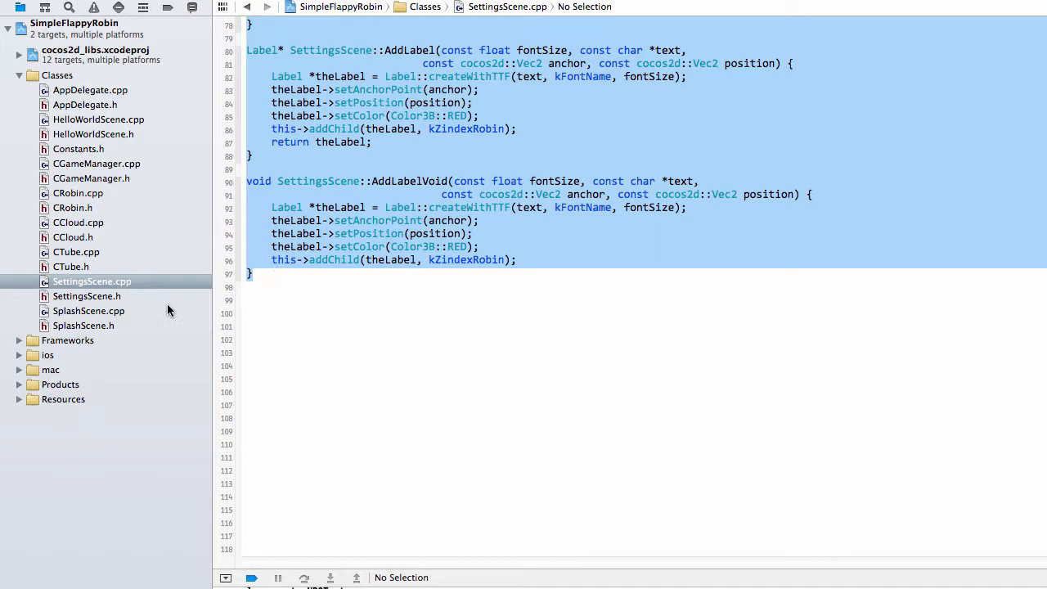
pyautogui.click(85, 311)
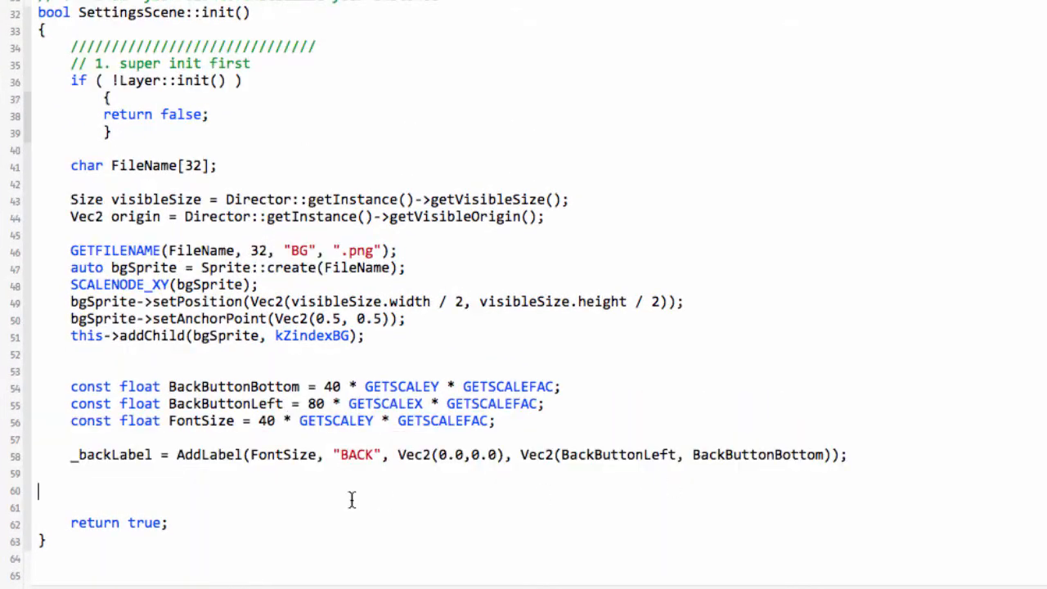
pyautogui.moveTo(70, 386); pyautogui.dragTo(847, 455)
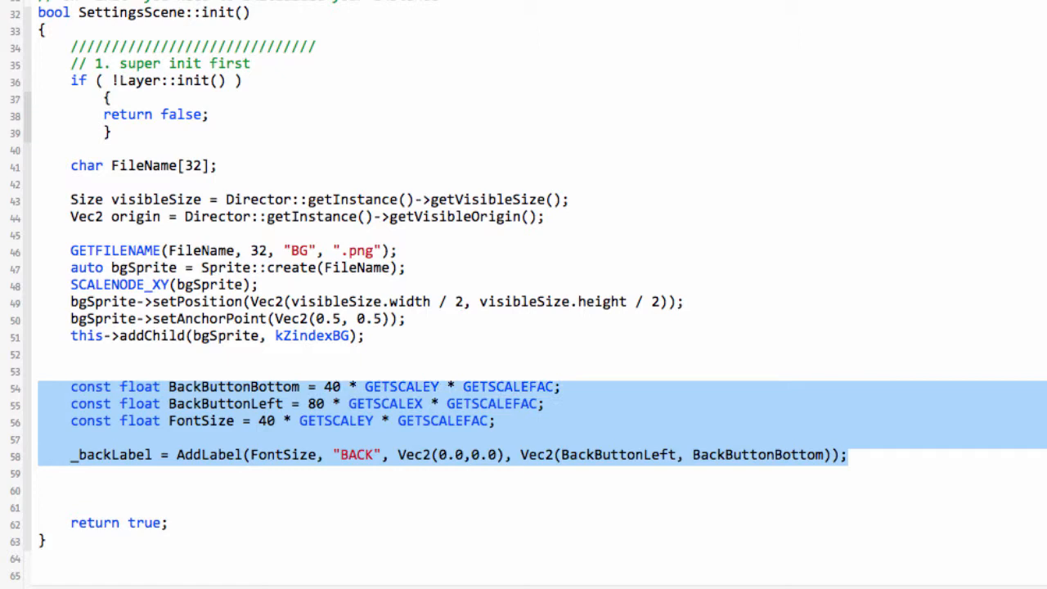
pyautogui.press('Delete')
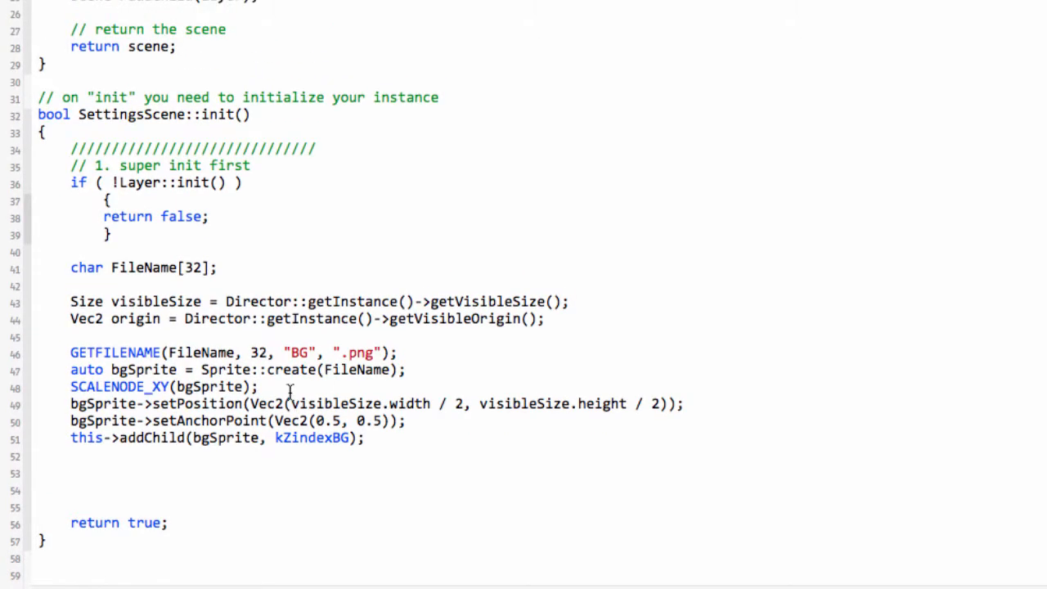
pyautogui.moveTo(206, 301)
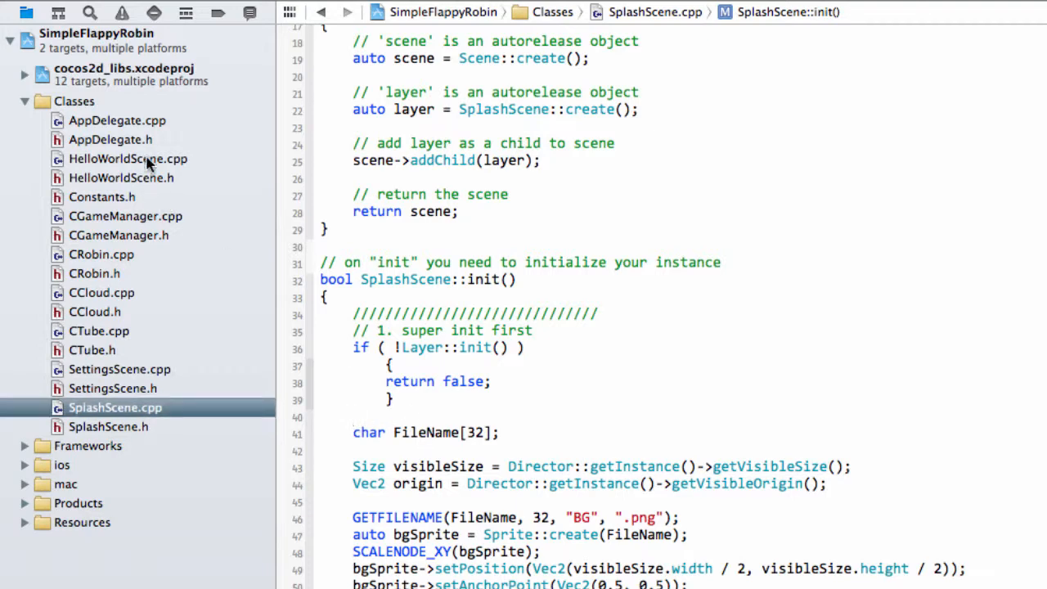
# Comment out SetUpScaleFactors() in HelloWorld::init and add the call to SplashScene::init
pyautogui.click(128, 159)
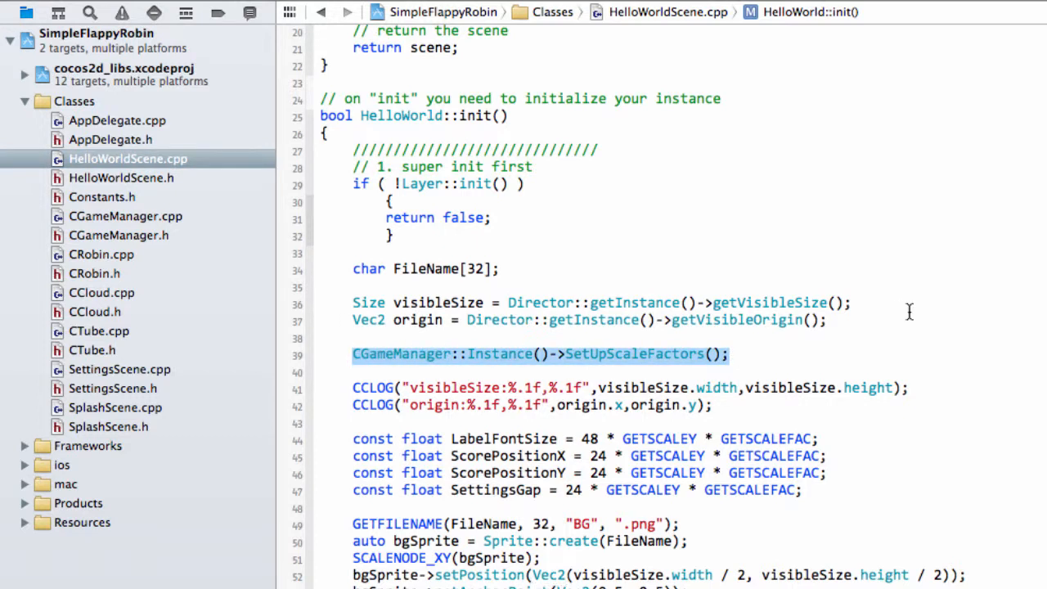
pyautogui.moveTo(385, 358)
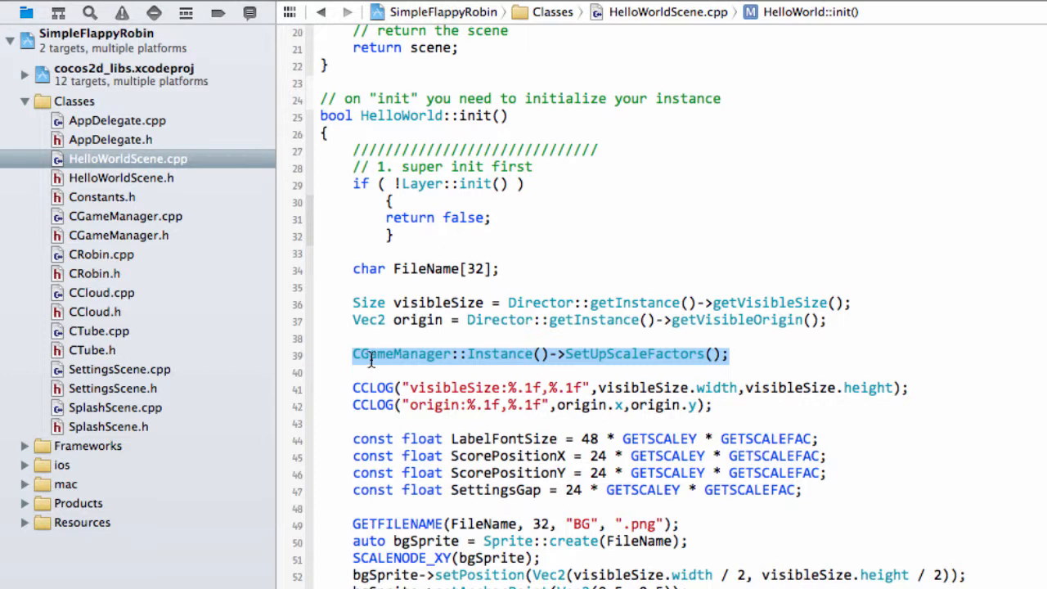
pyautogui.click(401, 353)
pyautogui.write('//')
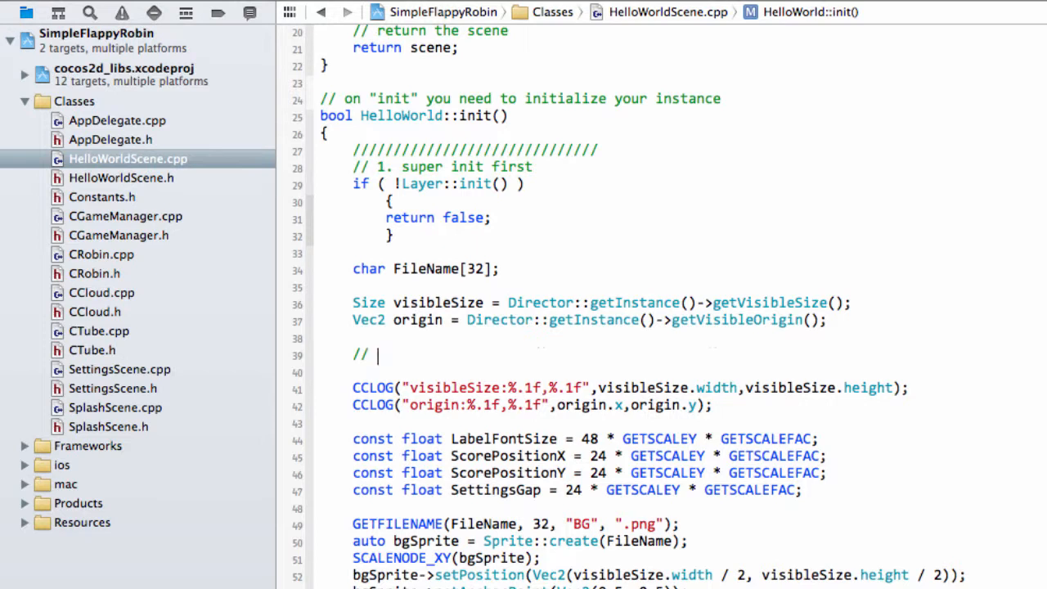
pyautogui.write('CGameManager::Instance()->SetUpScaleFactors();')
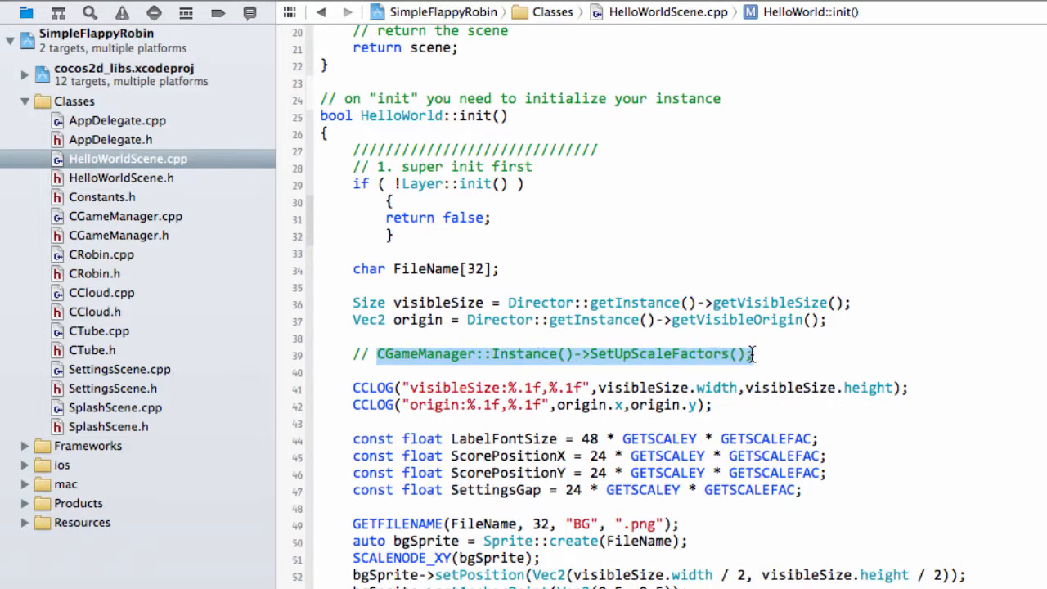
pyautogui.click(114, 408)
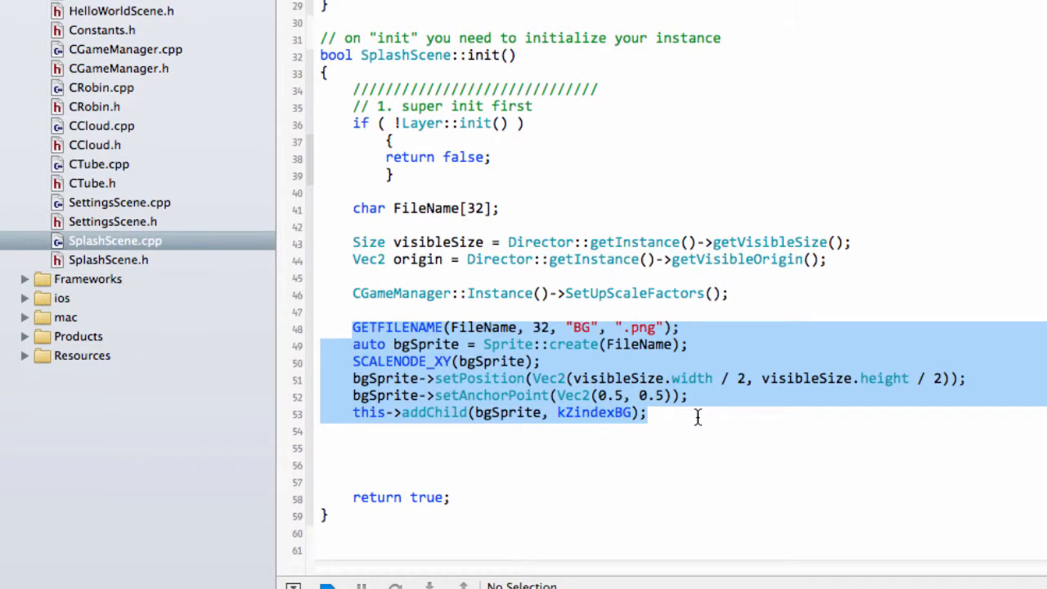
# Duplicate the background block as a Floor sprite positioned at (width/2, 0)
pyautogui.click(691, 395)
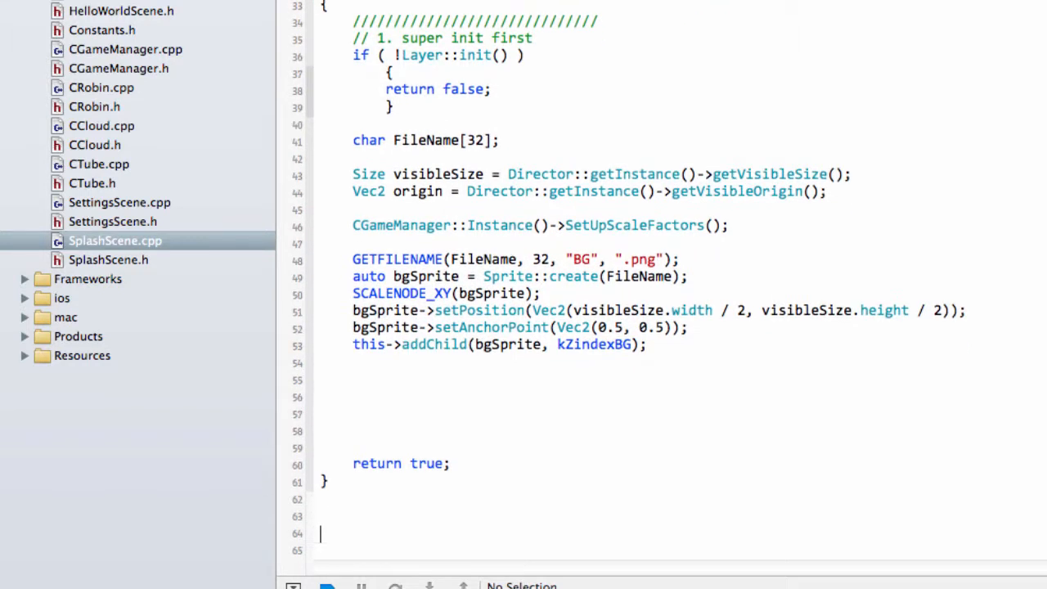
pyautogui.scroll(-3)
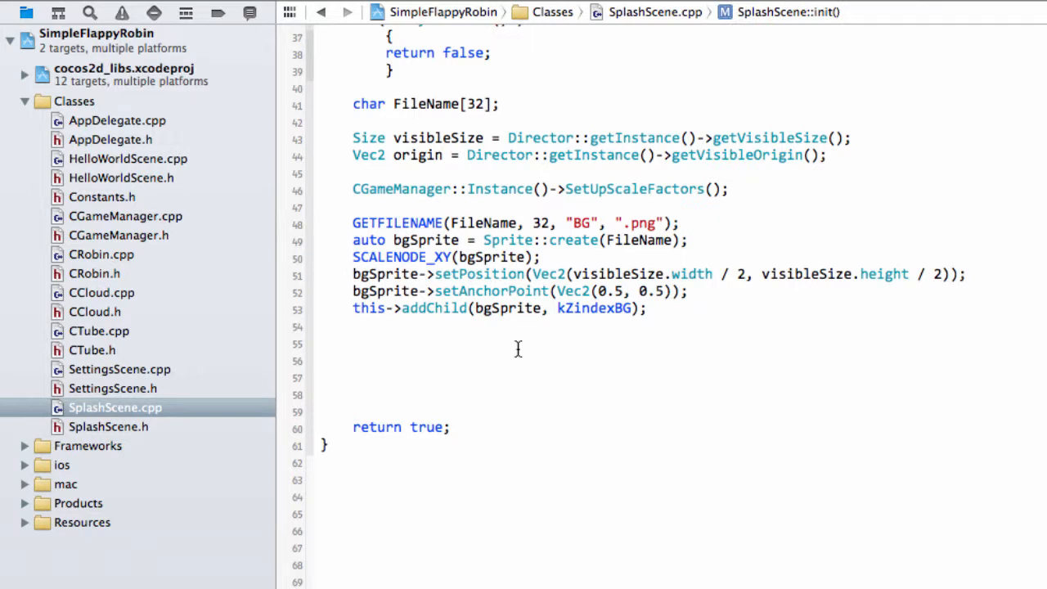
pyautogui.moveTo(489, 412)
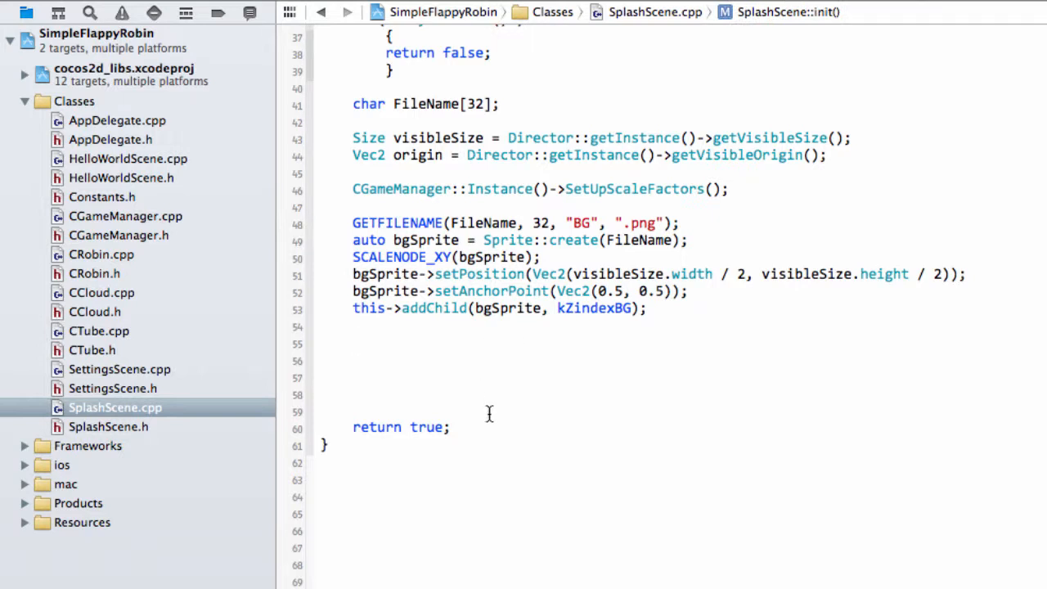
pyautogui.click(355, 345)
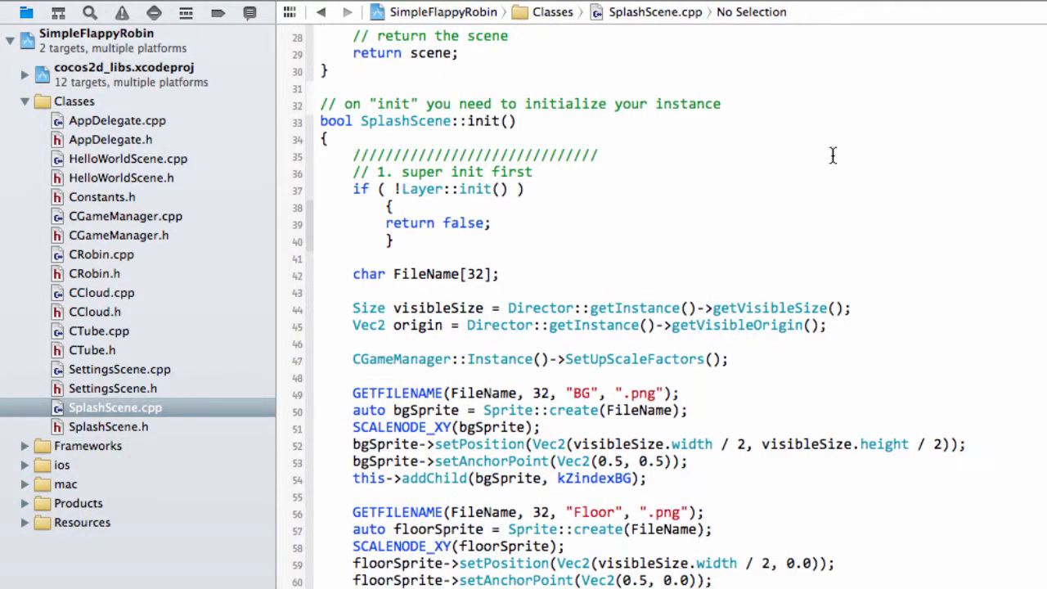
# Replace CRobin::createWithFileName with Sprite::create on the cloud1 and cloud2 lines
pyautogui.scroll(-3)
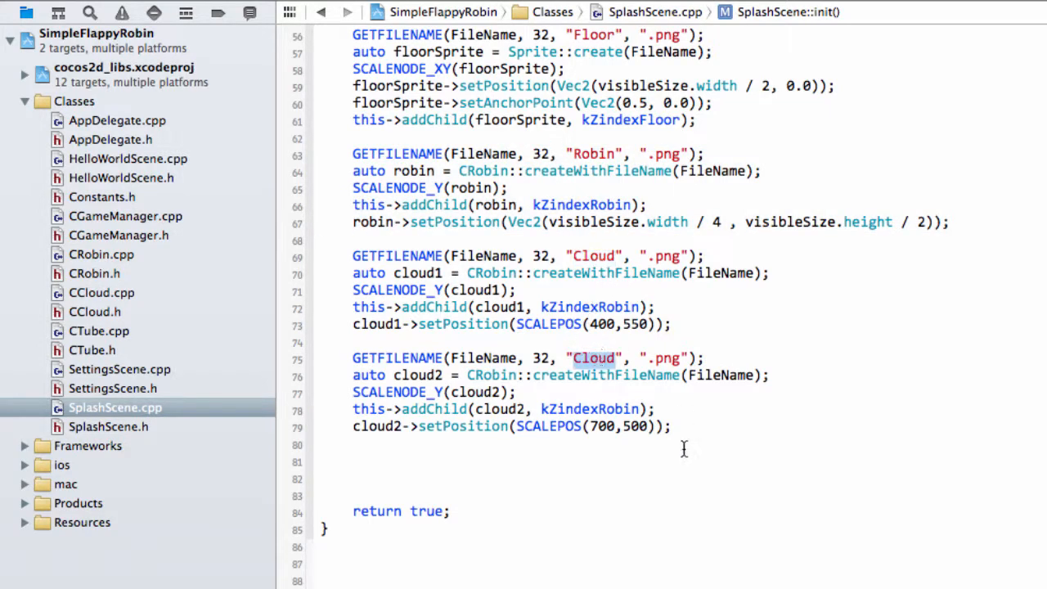
pyautogui.moveTo(352, 324); pyautogui.dragTo(671, 425)
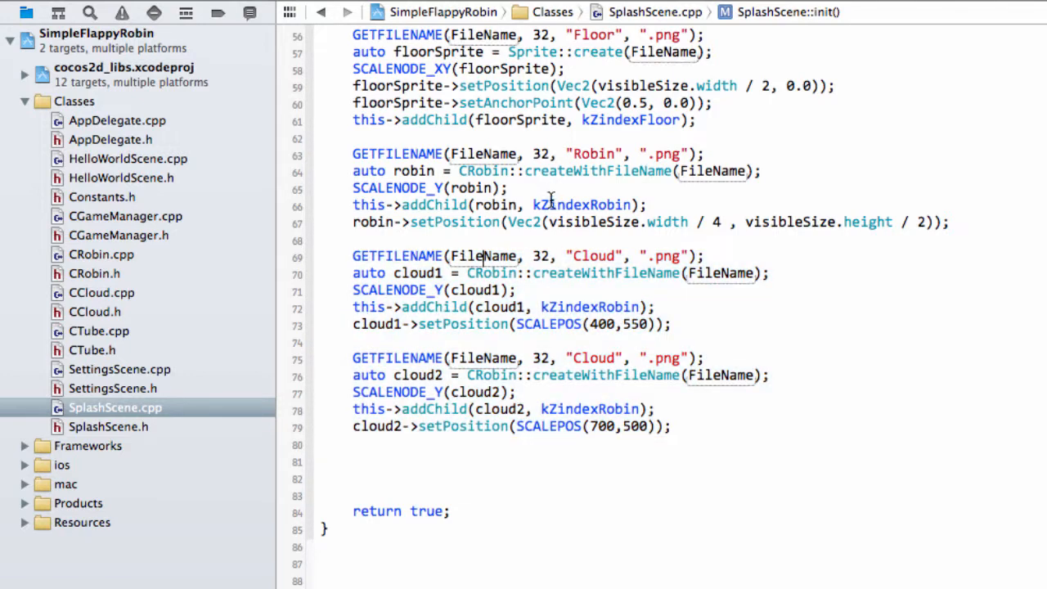
pyautogui.doubleClick(491, 271)
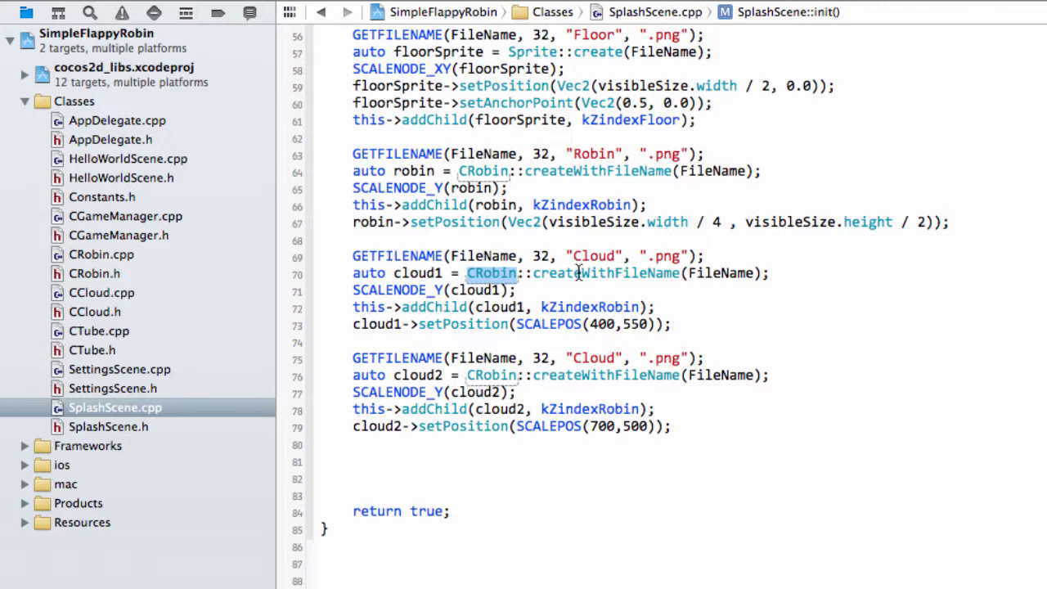
pyautogui.write('Sprite')
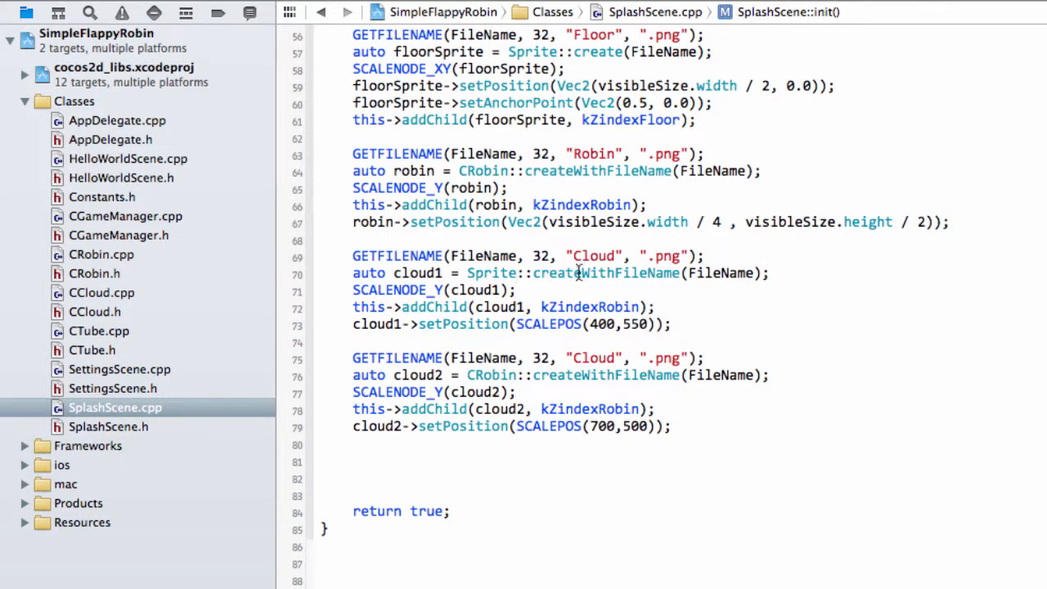
pyautogui.doubleClick(597, 272)
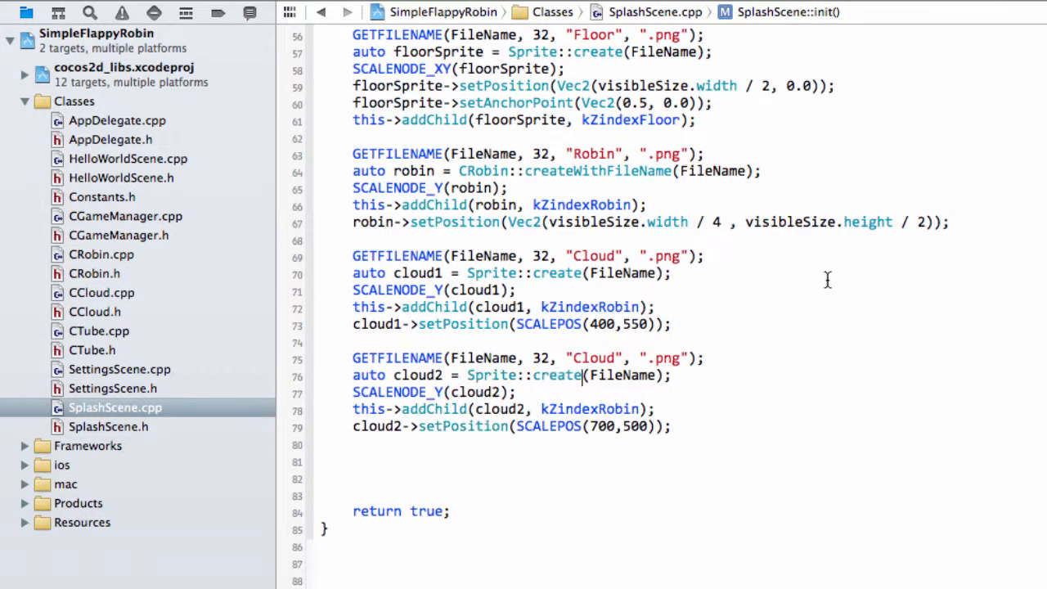
pyautogui.scroll(-3)
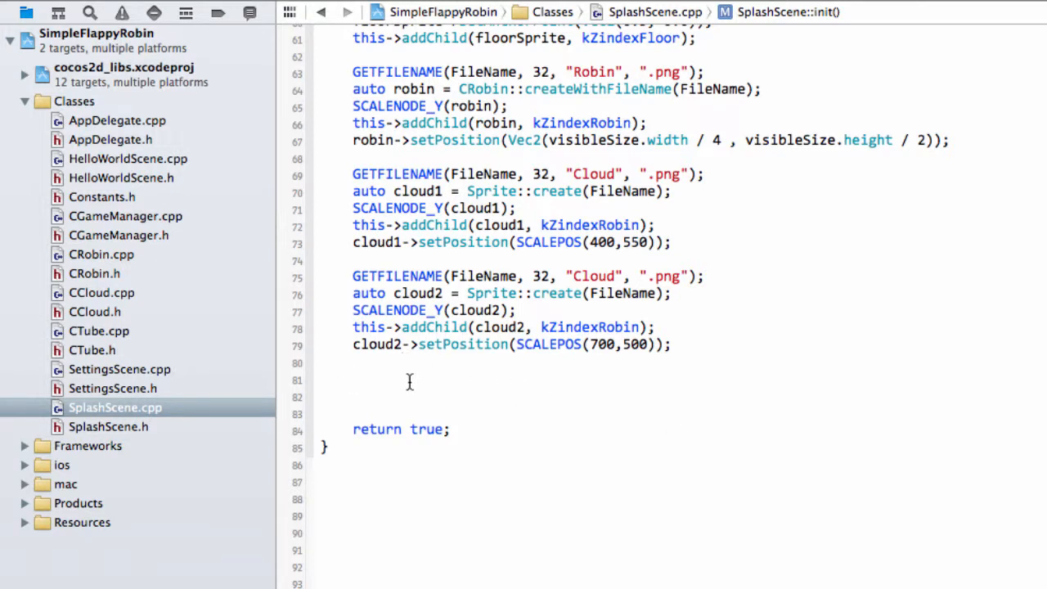
pyautogui.moveTo(412, 386)
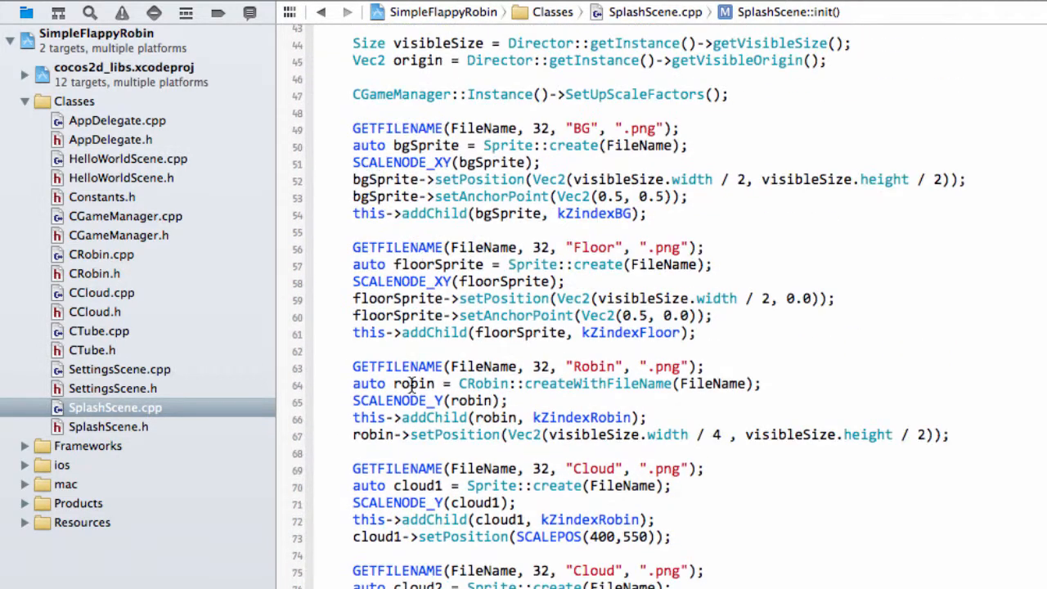
# Add red Label::createWithTTF blocks for "SIMPLE FLAPPY ROBIN" and the BlueFeverSoft tutorial subtitle
pyautogui.scroll(-3)
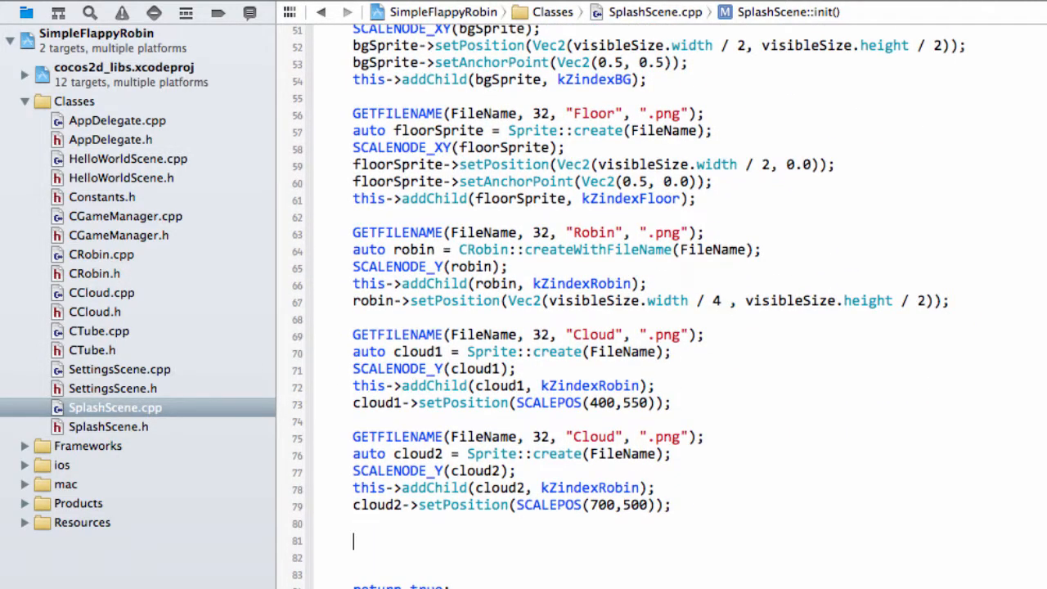
pyautogui.scroll(-3)
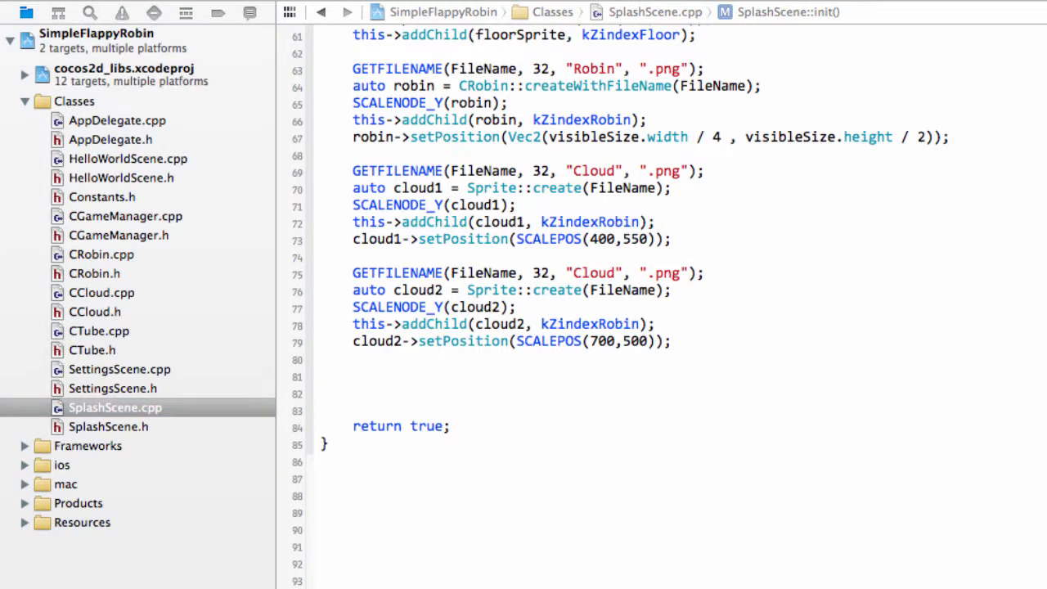
pyautogui.click(435, 383)
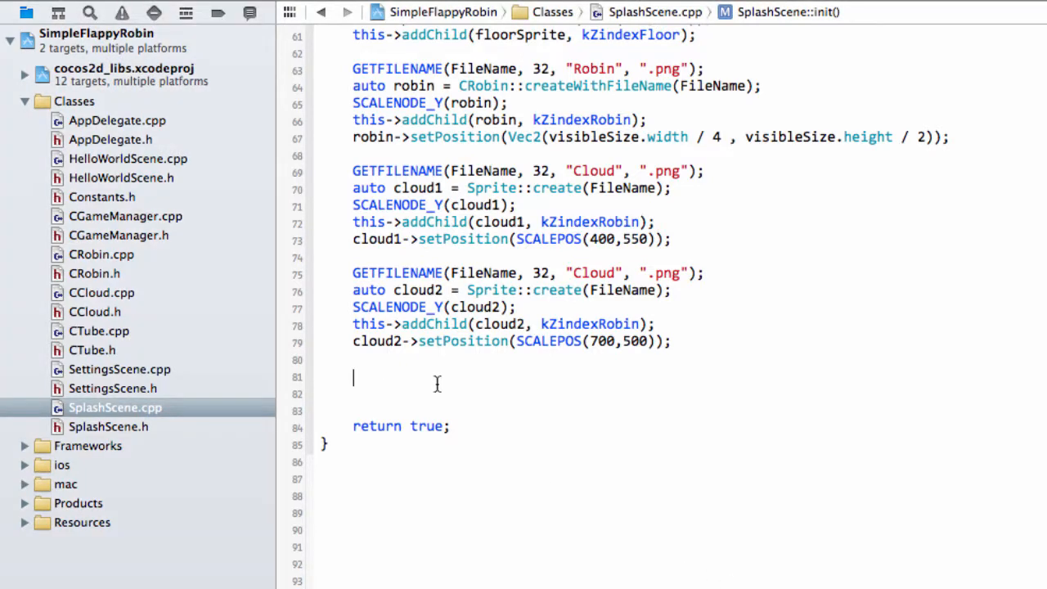
pyautogui.write('Label *theLabel = Label::createWithTTF("SIMPLE FLAPPY ROBIN", kFontName, 50 * GETSCALEY * GETSCALEFAC);')
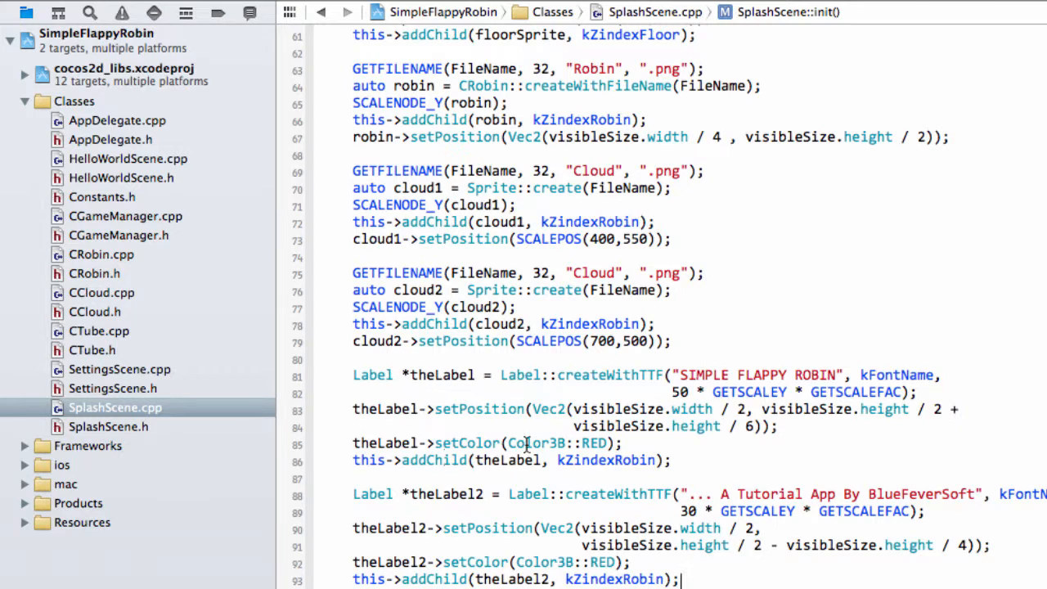
pyautogui.moveTo(507, 443)
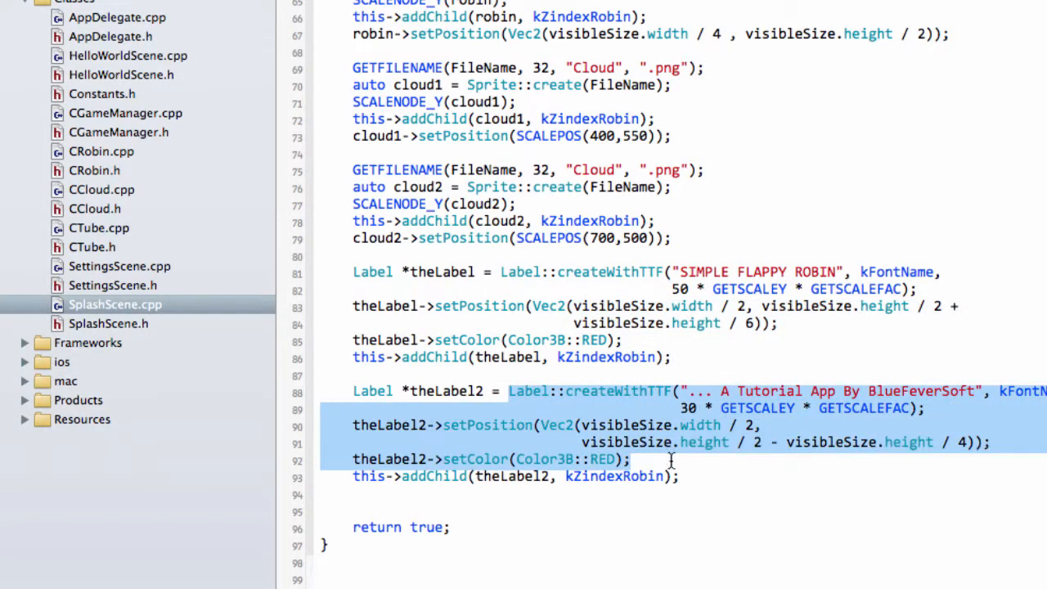
pyautogui.click(749, 391)
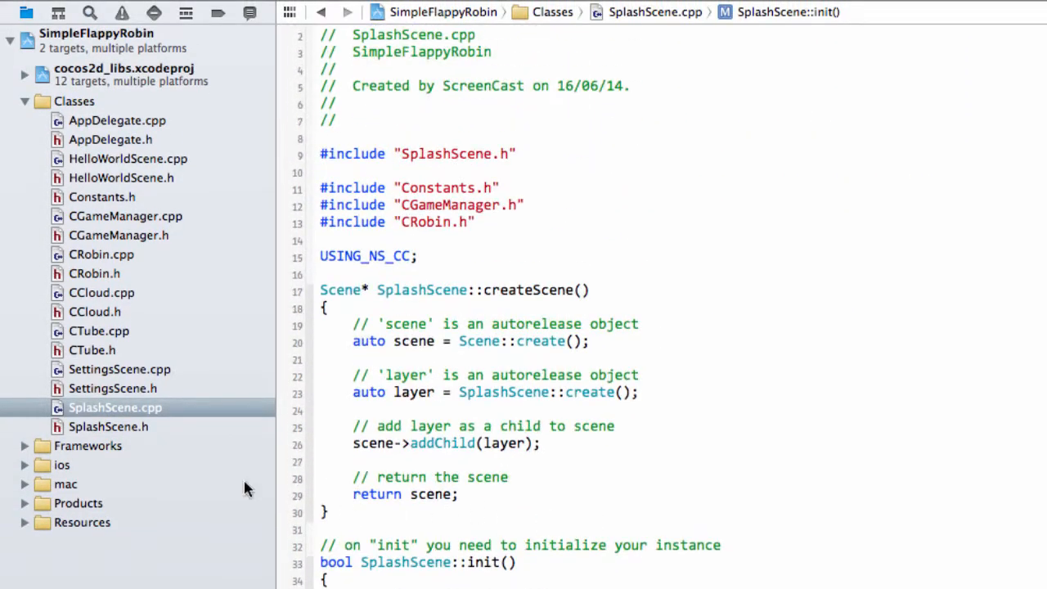
# Change the RunGameScreen declaration in SplashScene.h to take a float dt parameter
pyautogui.click(108, 428)
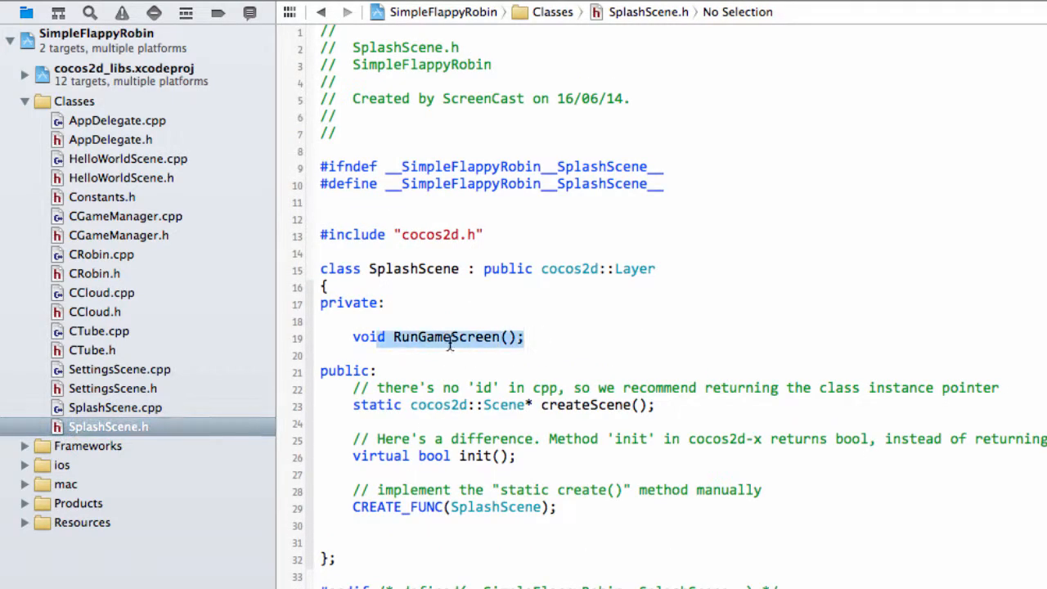
pyautogui.click(115, 408)
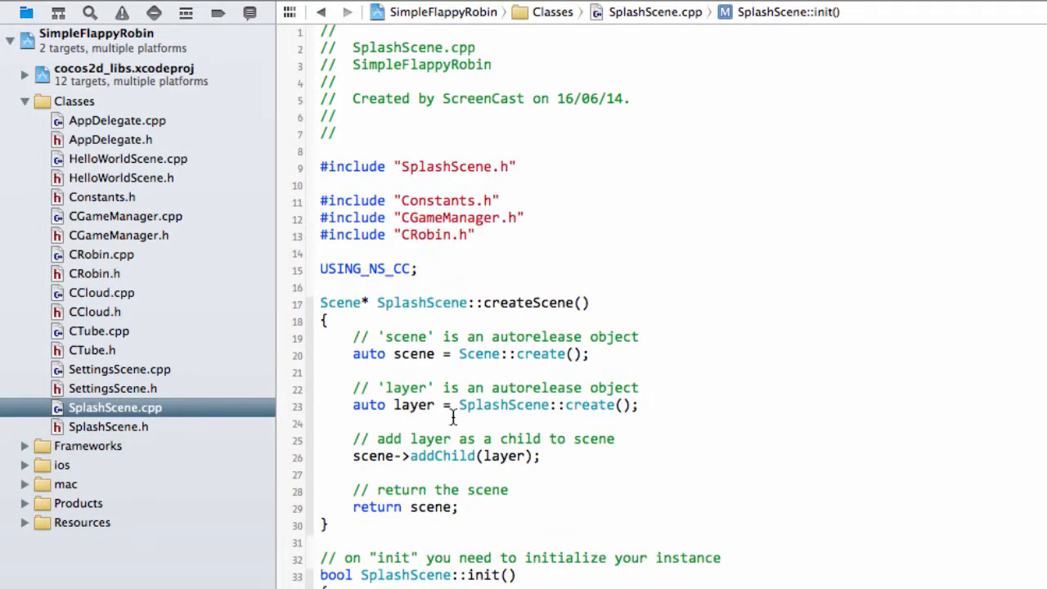
pyautogui.scroll(-3)
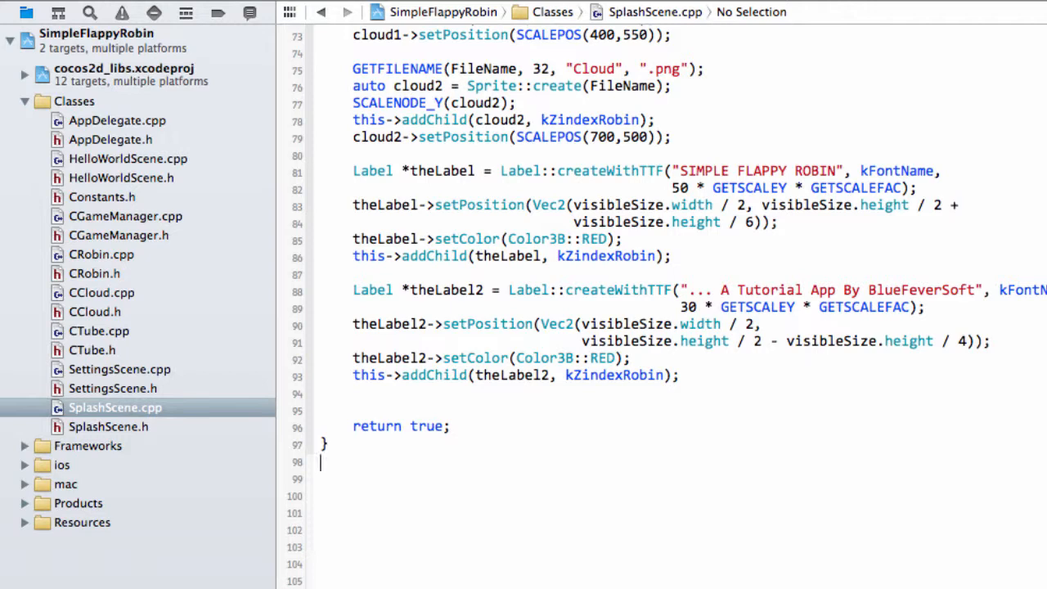
pyautogui.click(108, 428)
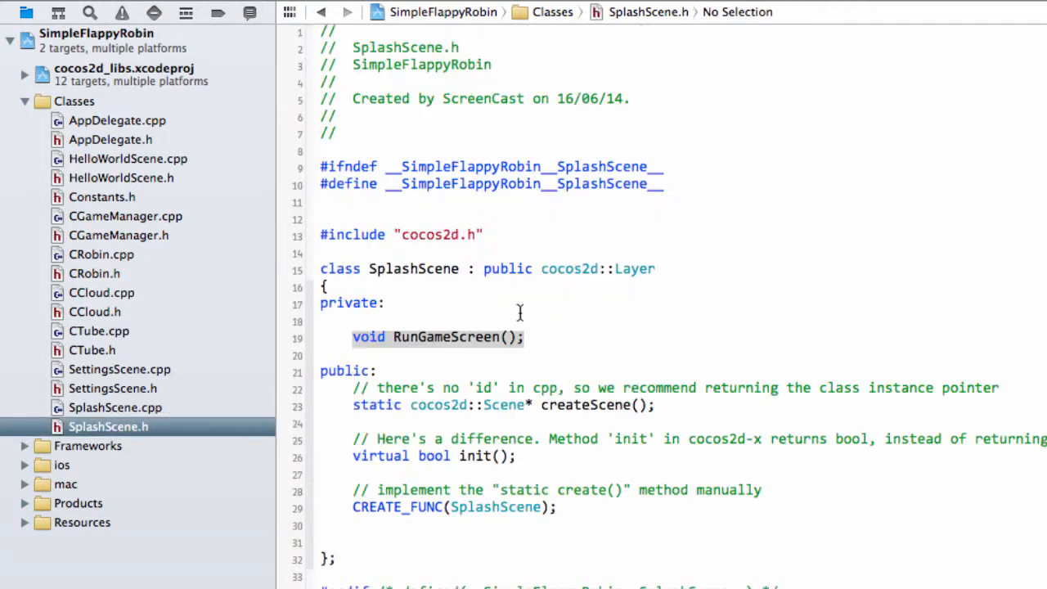
pyautogui.write('float dt')
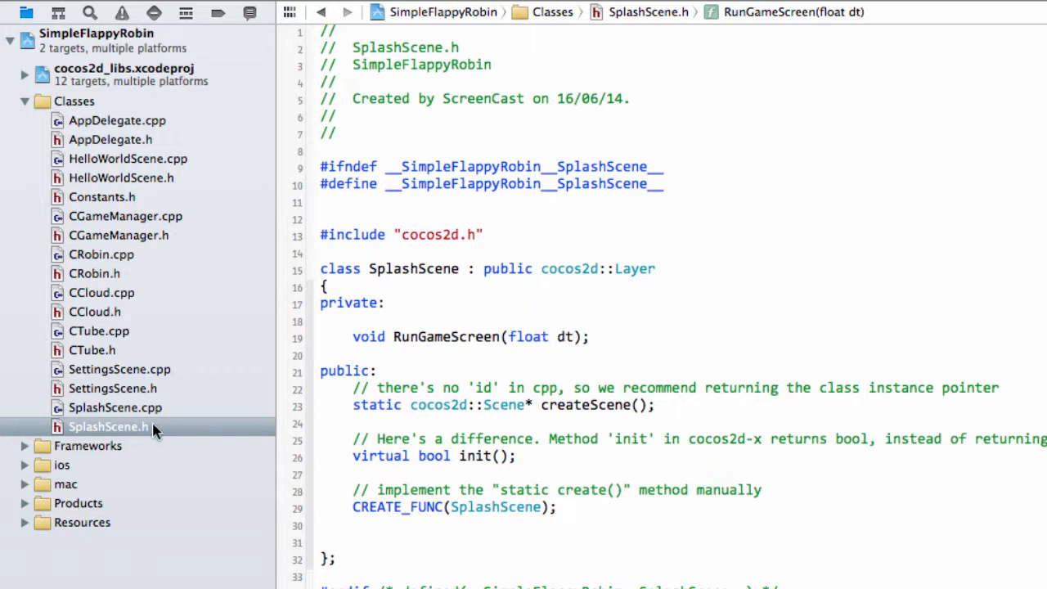
# Add an empty RunGameScreen(float dt) definition after init in SplashScene.cpp
pyautogui.click(115, 407)
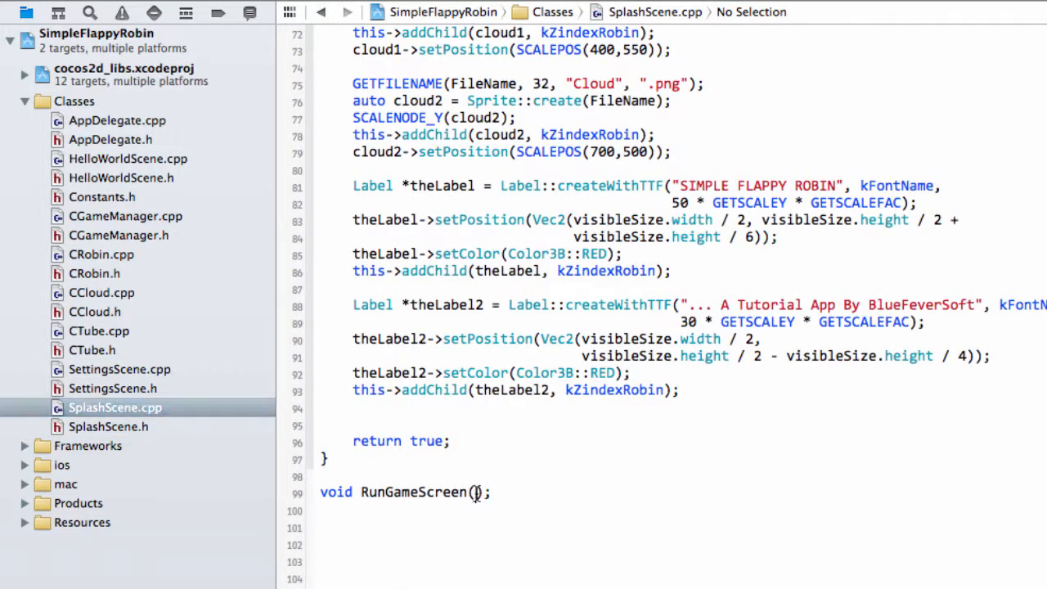
pyautogui.write('float t')
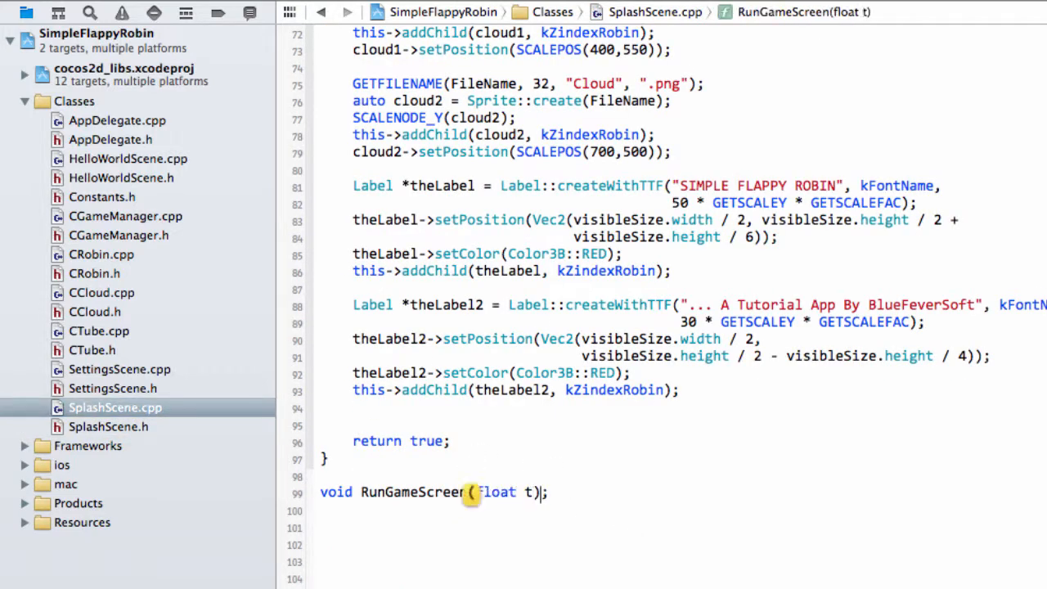
pyautogui.write('dt')
pyautogui.click(681, 511)
pyautogui.write('}')
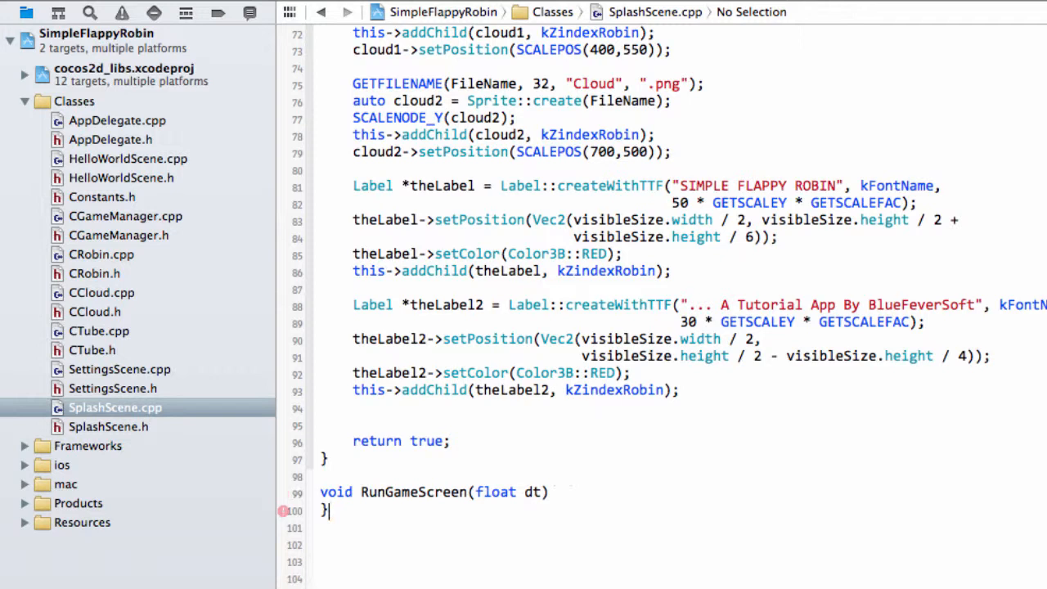
pyautogui.write('{')
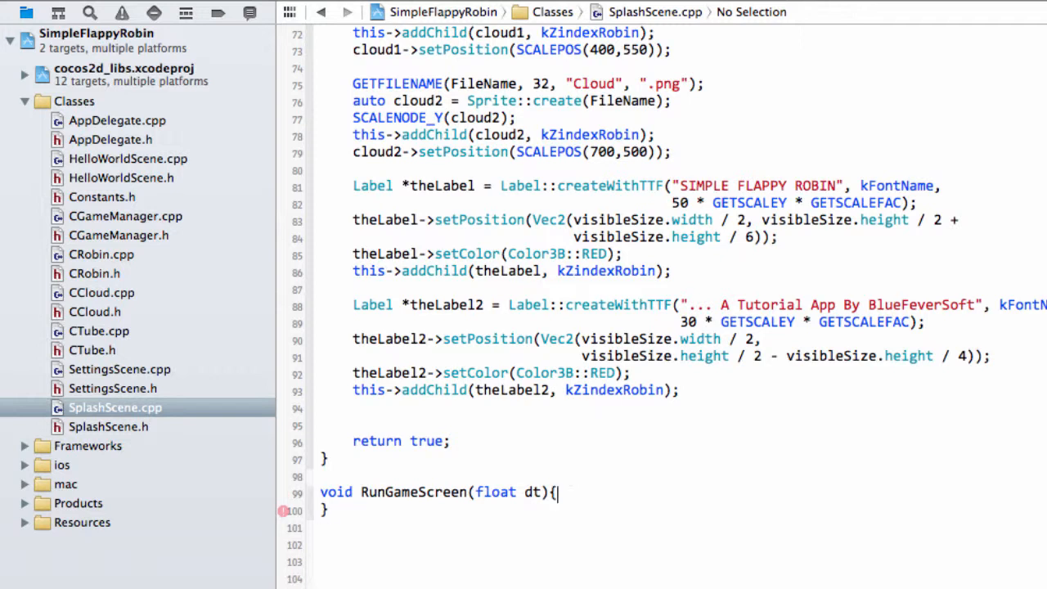
pyautogui.press('Enter')
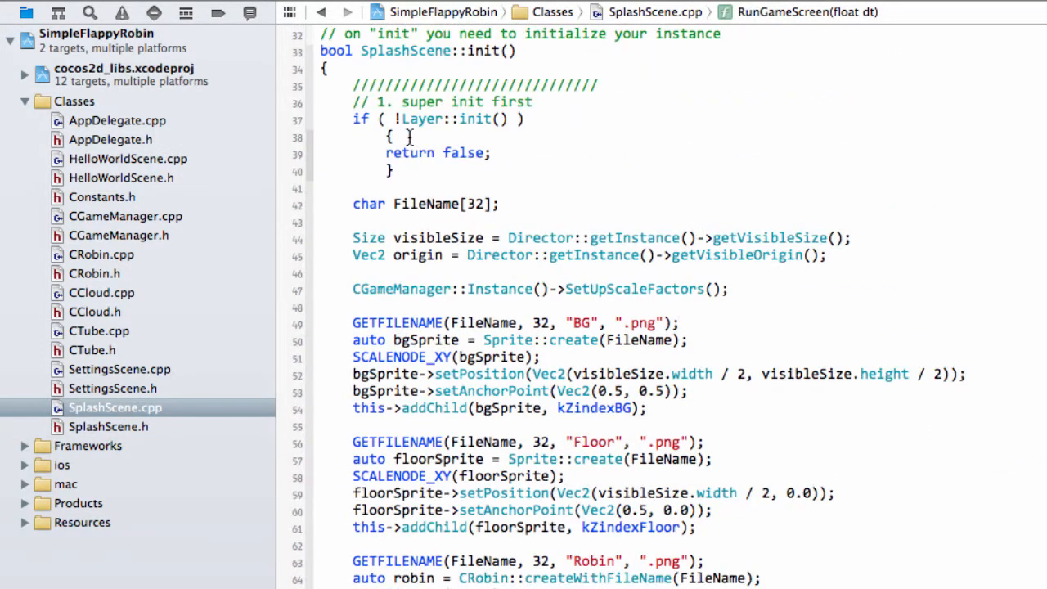
# Qualify RunGameScreen with SplashScene:: and have it call CGameManager::Instance()->RunScene(kSceneGame)
pyautogui.doubleClick(422, 51)
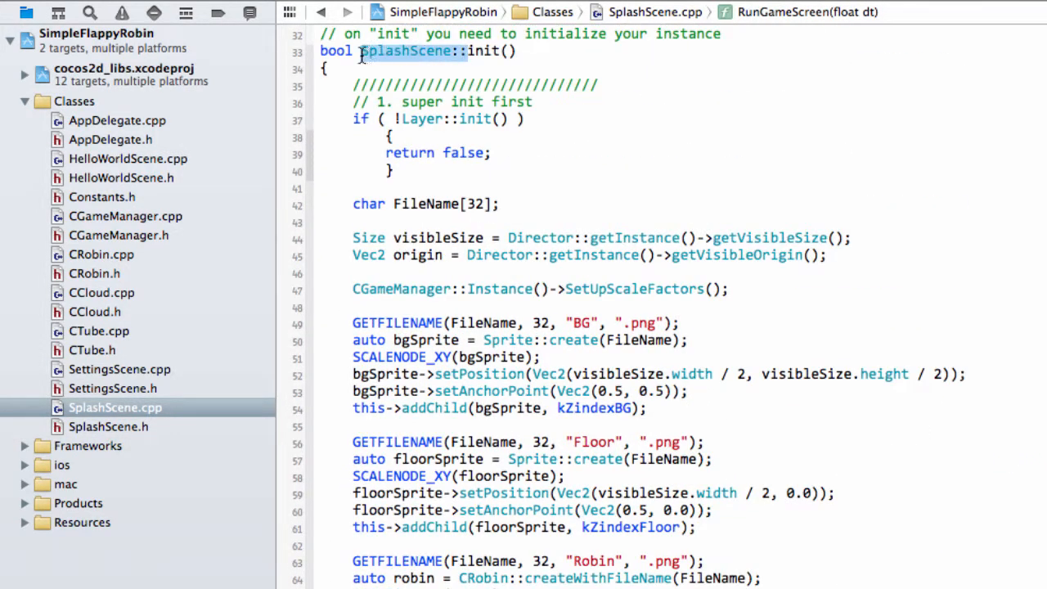
pyautogui.scroll(-3)
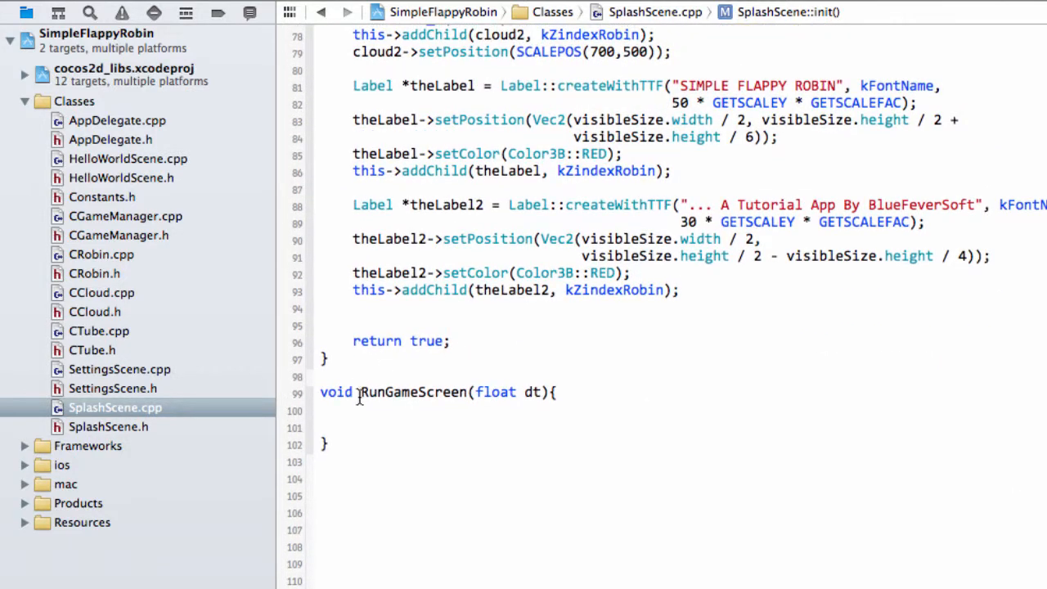
pyautogui.write('SplashScene::')
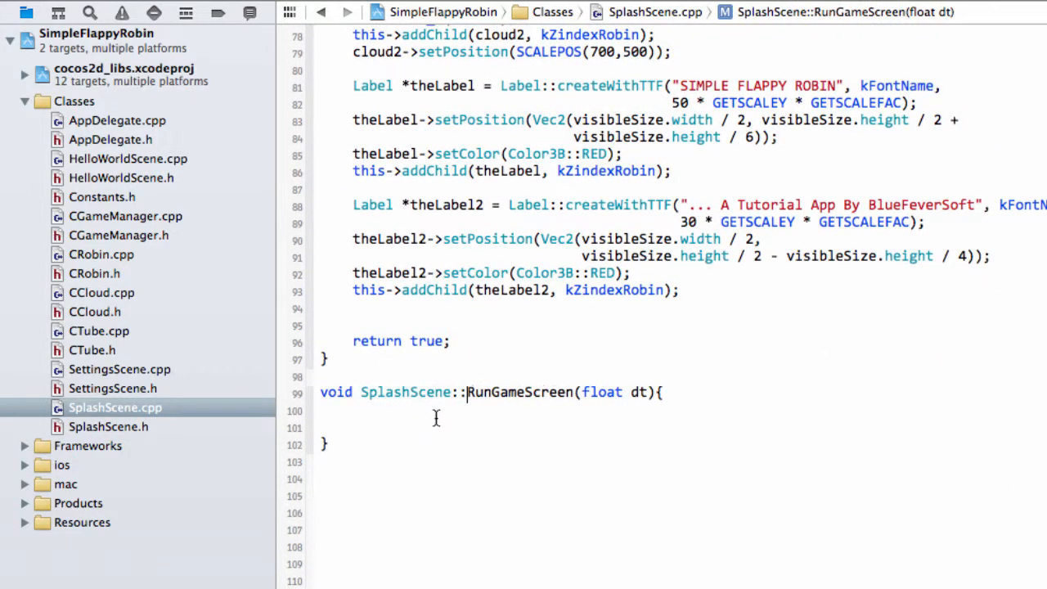
pyautogui.write('CGameManager')
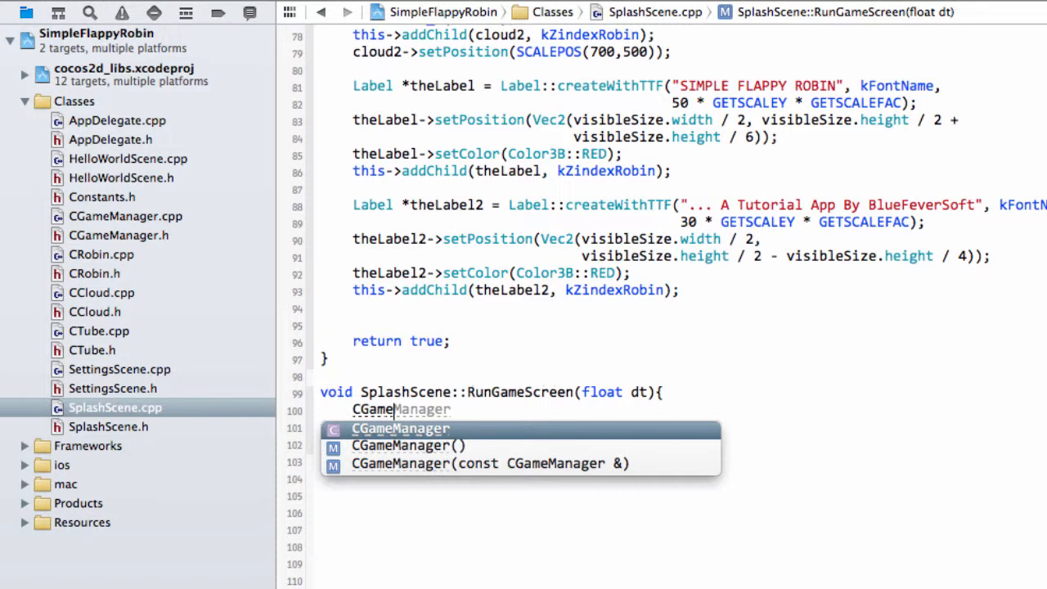
pyautogui.write('::Instance()->')
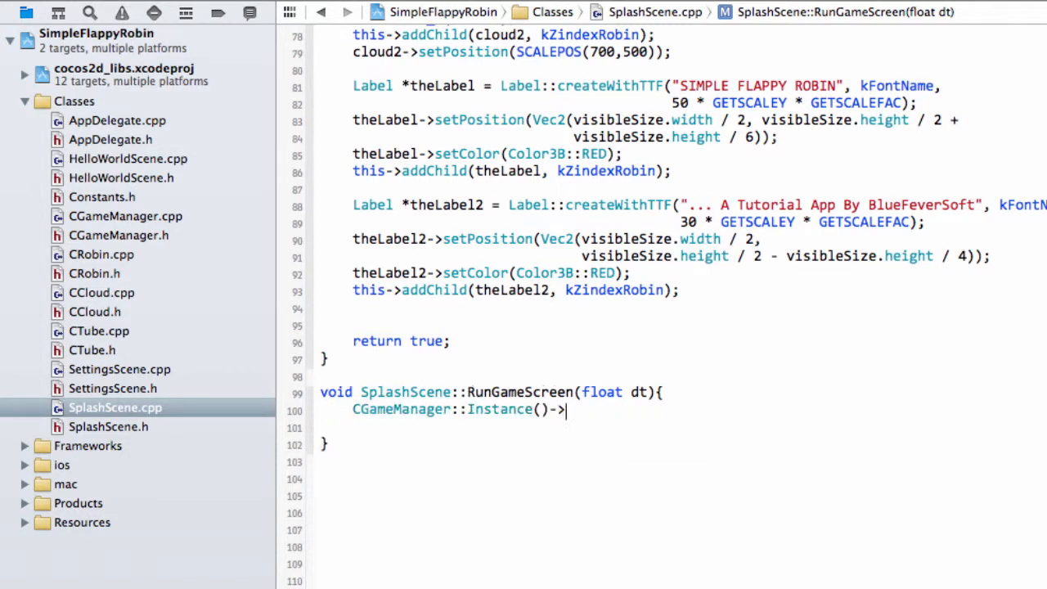
pyautogui.write('RunScene(kSceneSplash)')
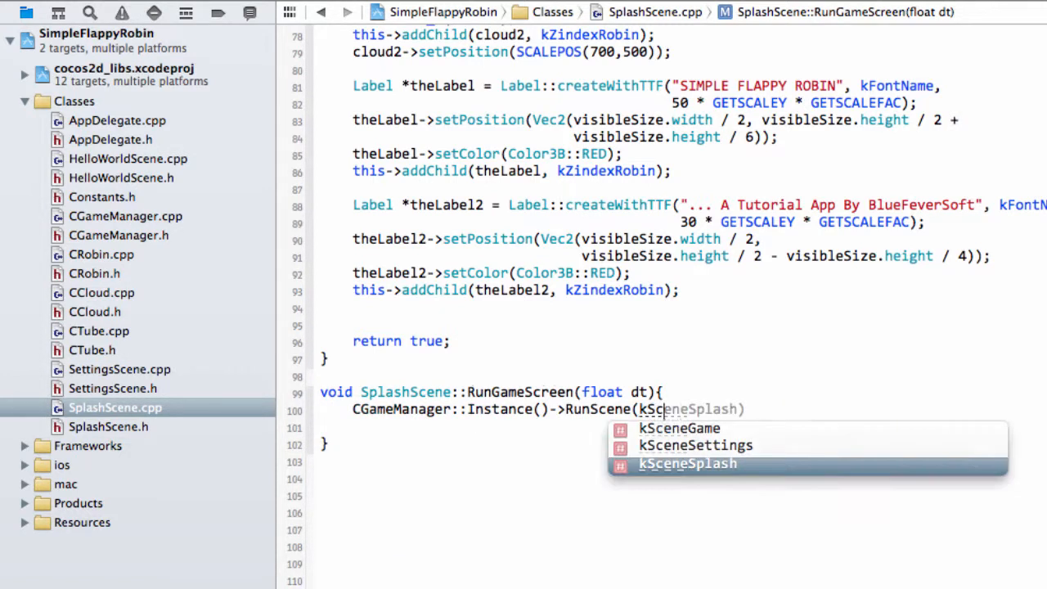
pyautogui.click(678, 429)
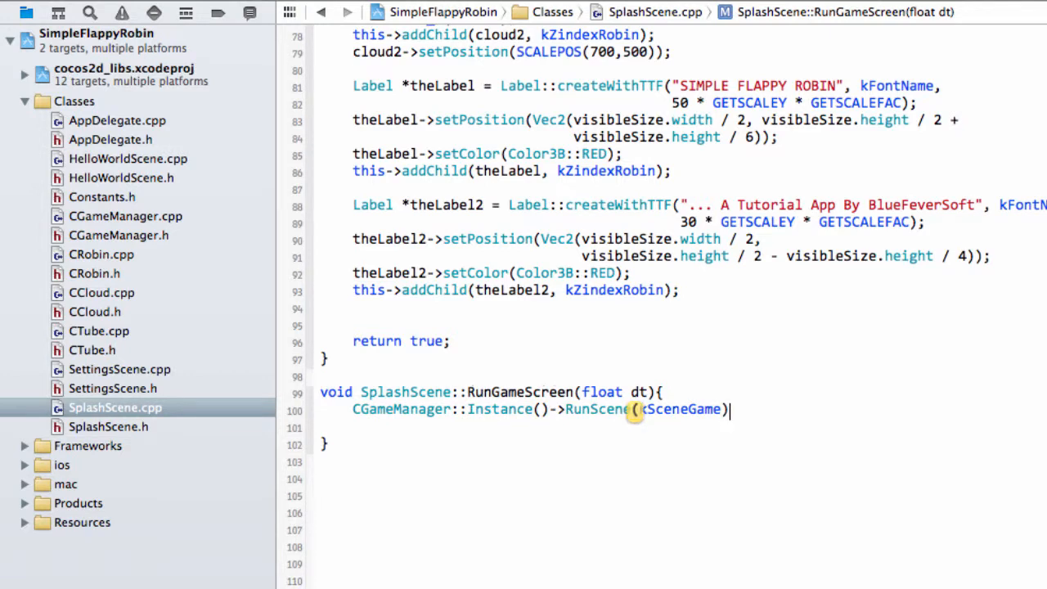
# Check how AppDelegate.cpp starts the first scene, then return to SplashScene.cpp
pyautogui.click(118, 121)
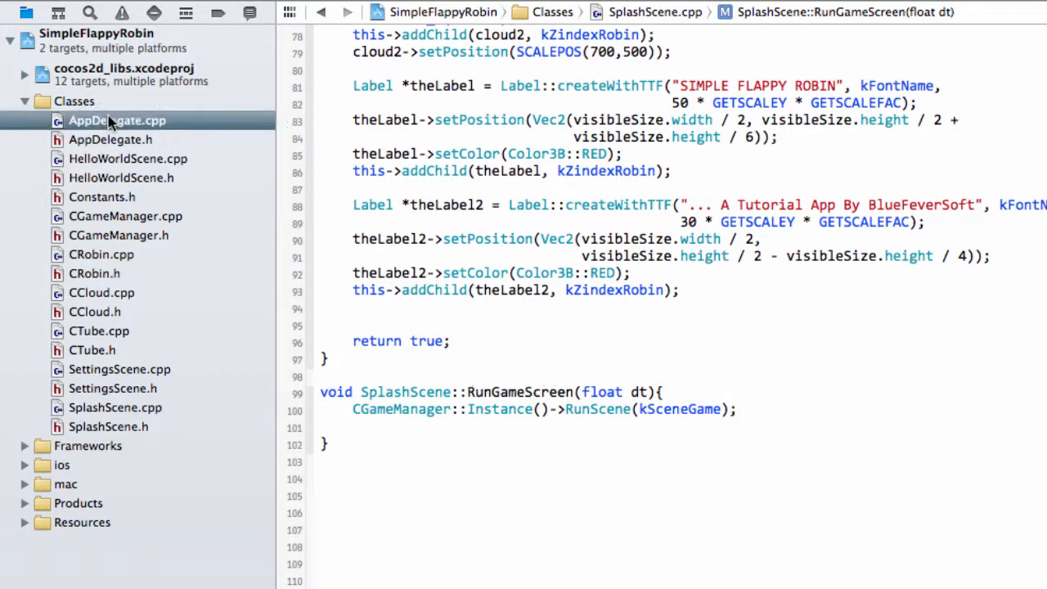
pyautogui.click(118, 121)
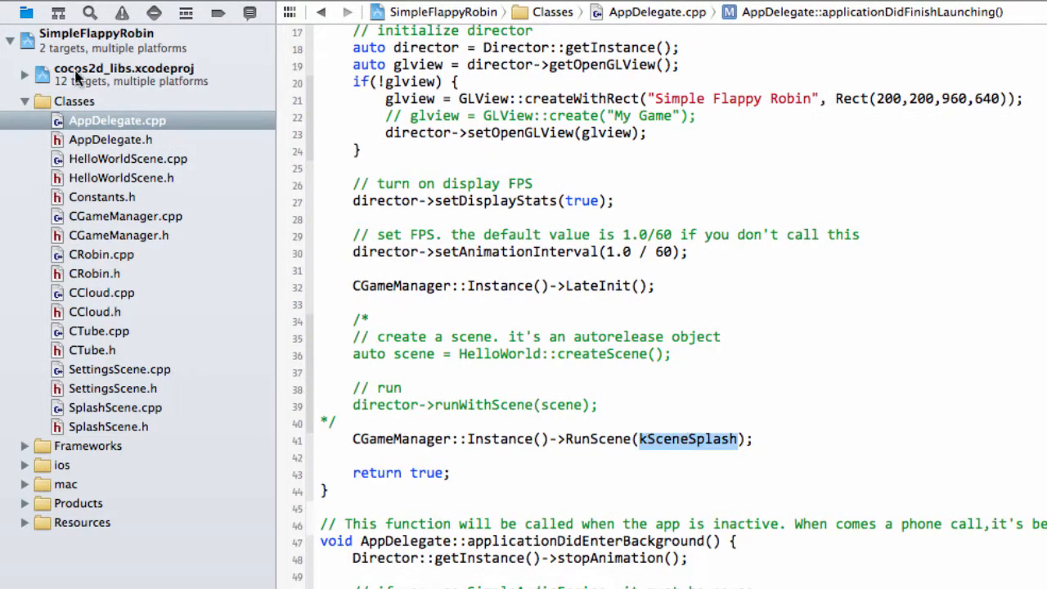
pyautogui.click(114, 408)
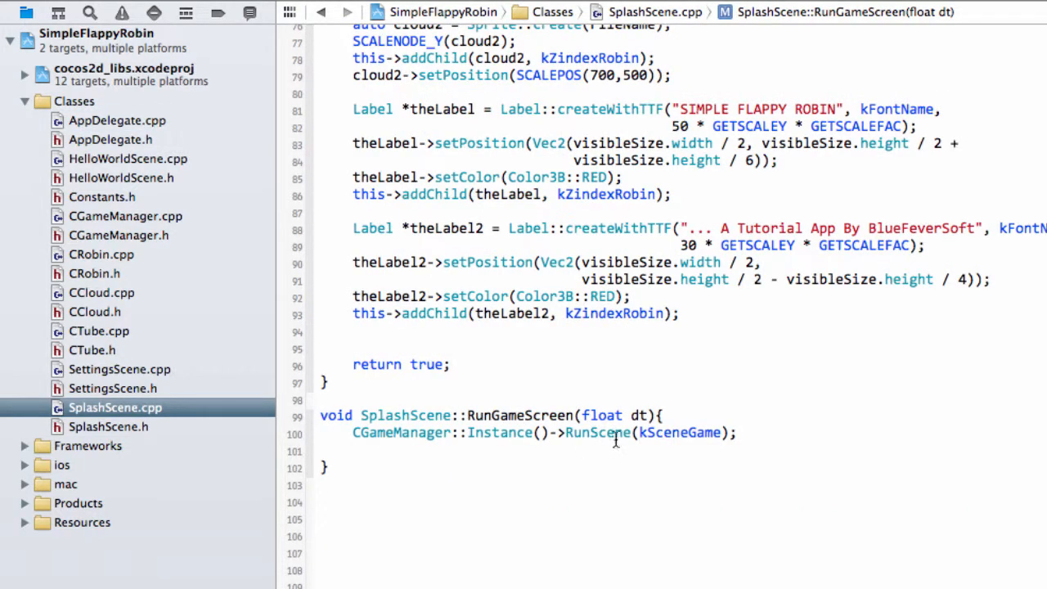
pyautogui.doubleClick(677, 432)
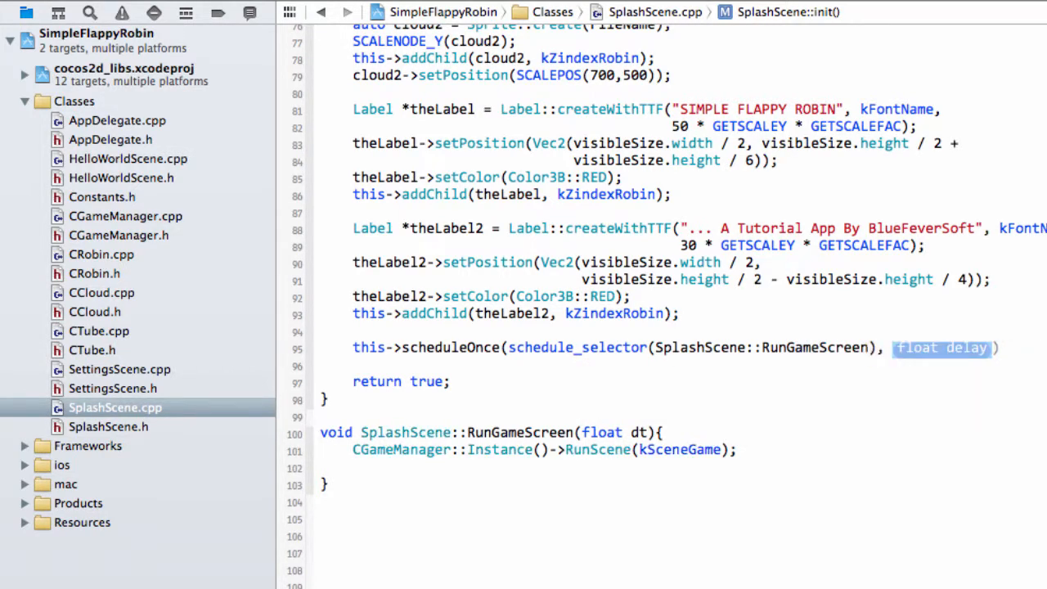
# Finish the scheduleOnce call in init with a 4.0f delay so RunGameScreen fires after four seconds
pyautogui.write('4.0f')
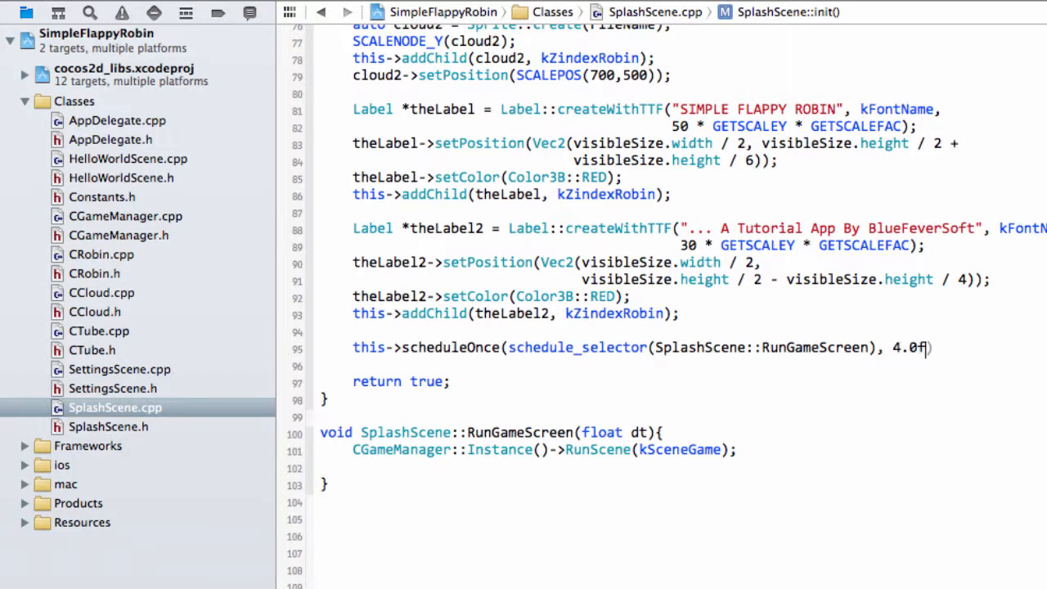
pyautogui.write(';')
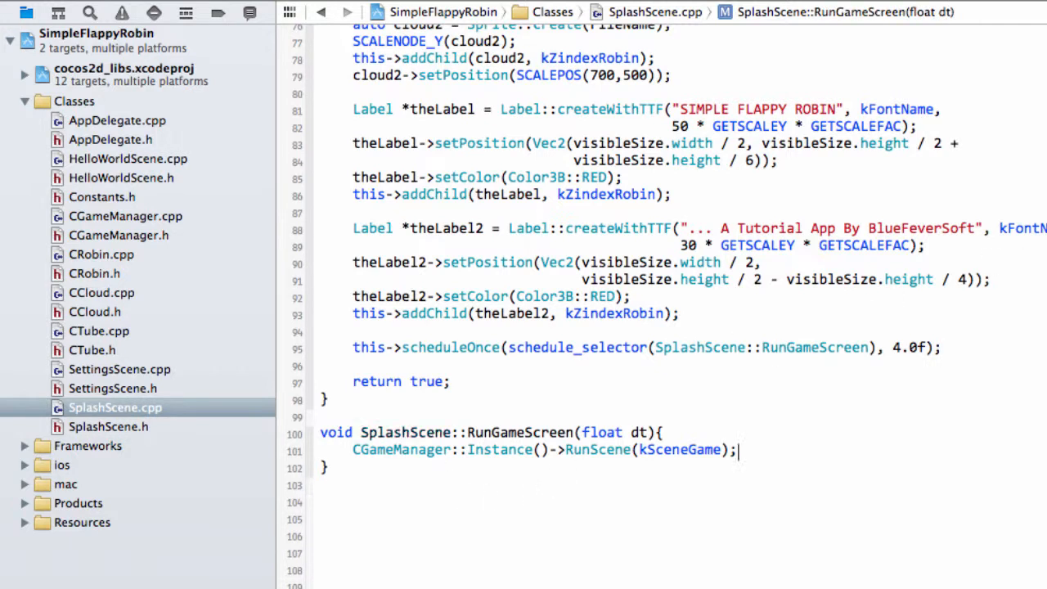
pyautogui.doubleClick(680, 450)
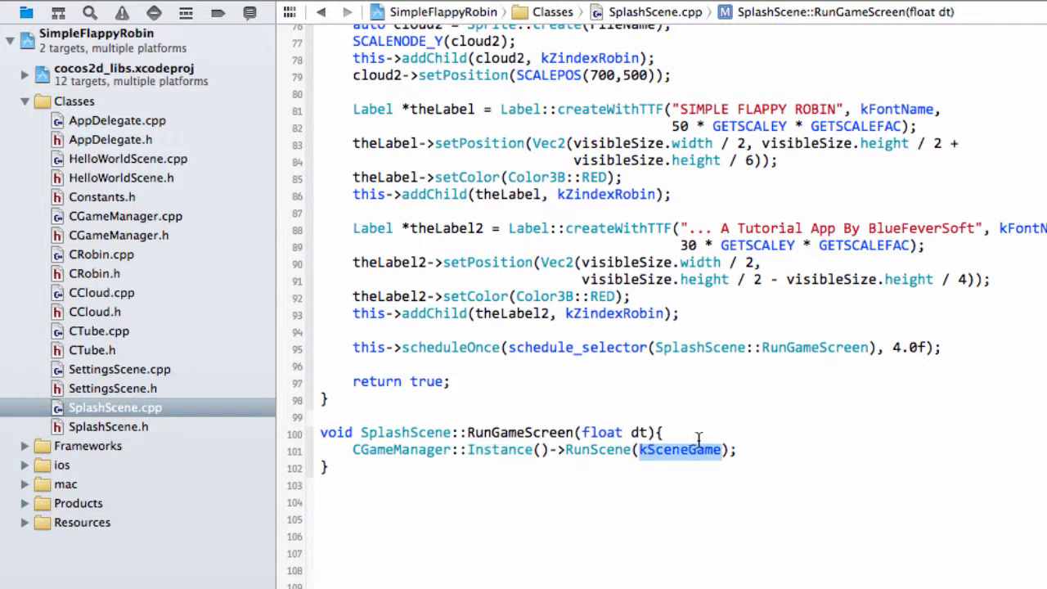
pyautogui.click(680, 450)
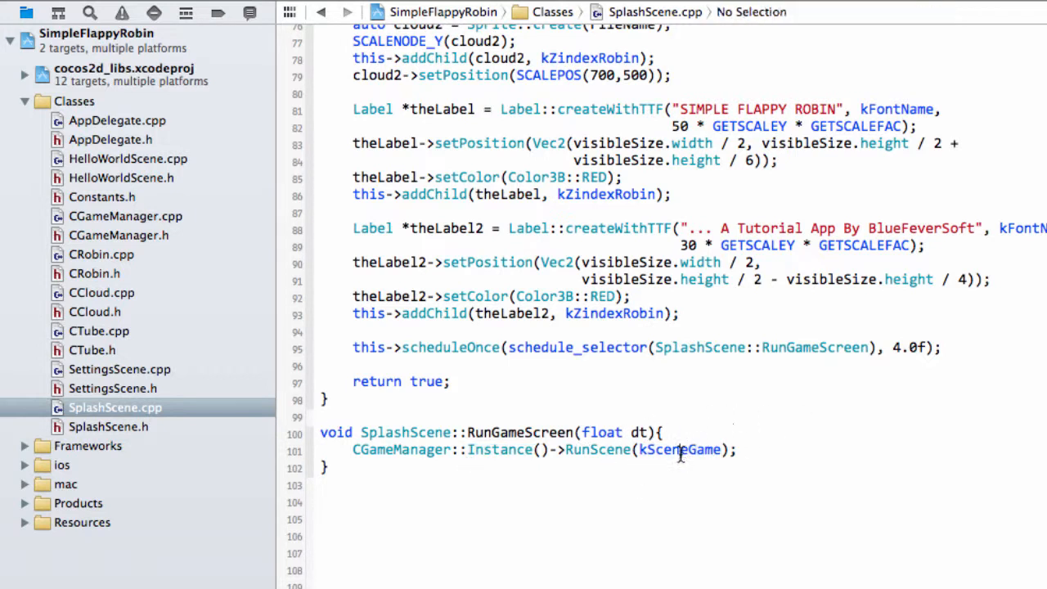
pyautogui.doubleClick(679, 450)
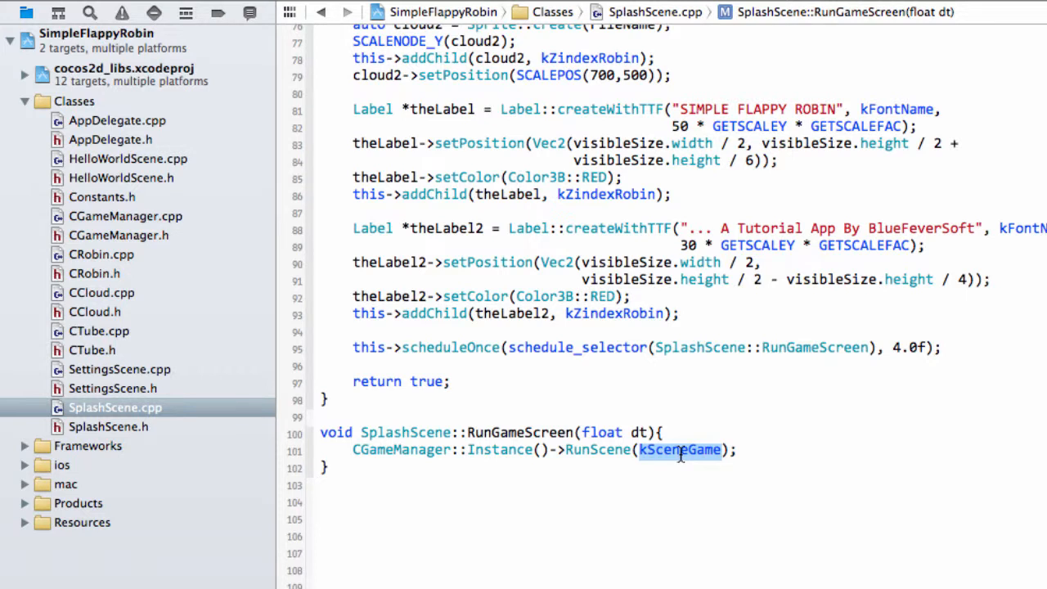
pyautogui.moveTo(926, 418)
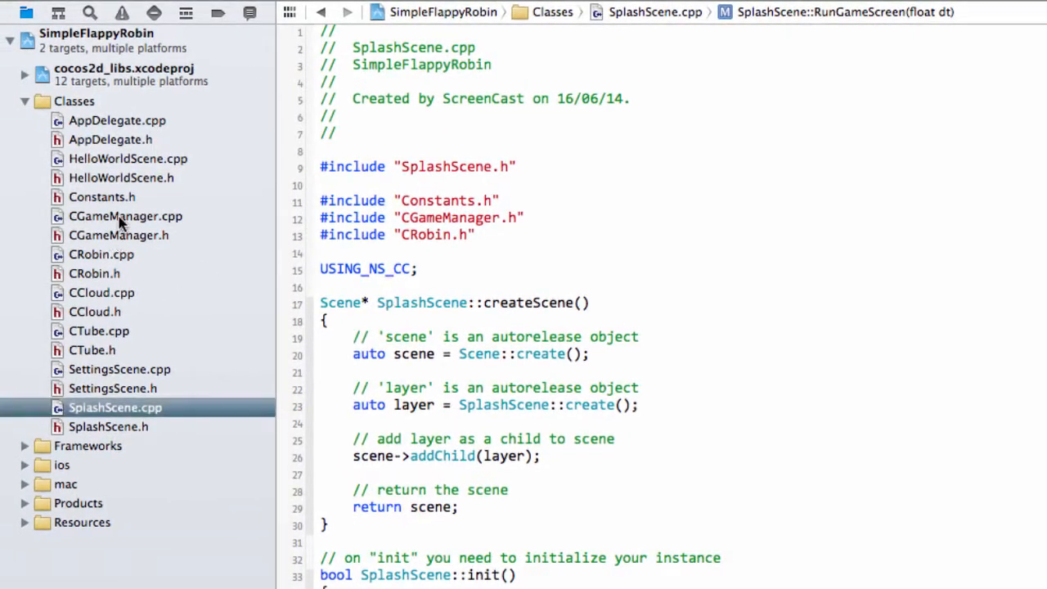
# Add #include "SplashScene.h" to CGameManager.cpp below the other includes
pyautogui.click(125, 216)
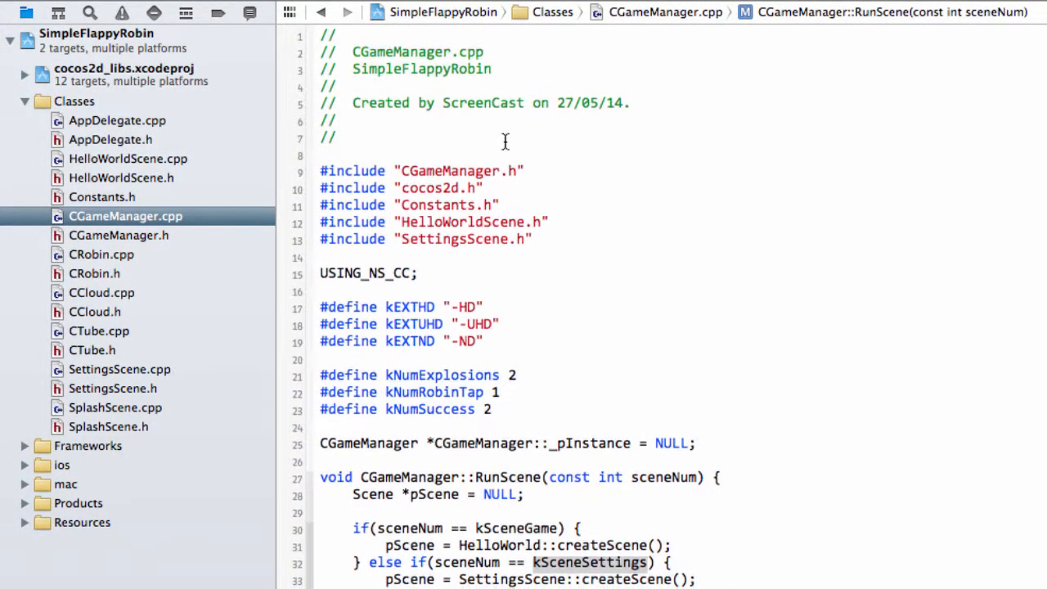
pyautogui.write('#include "')
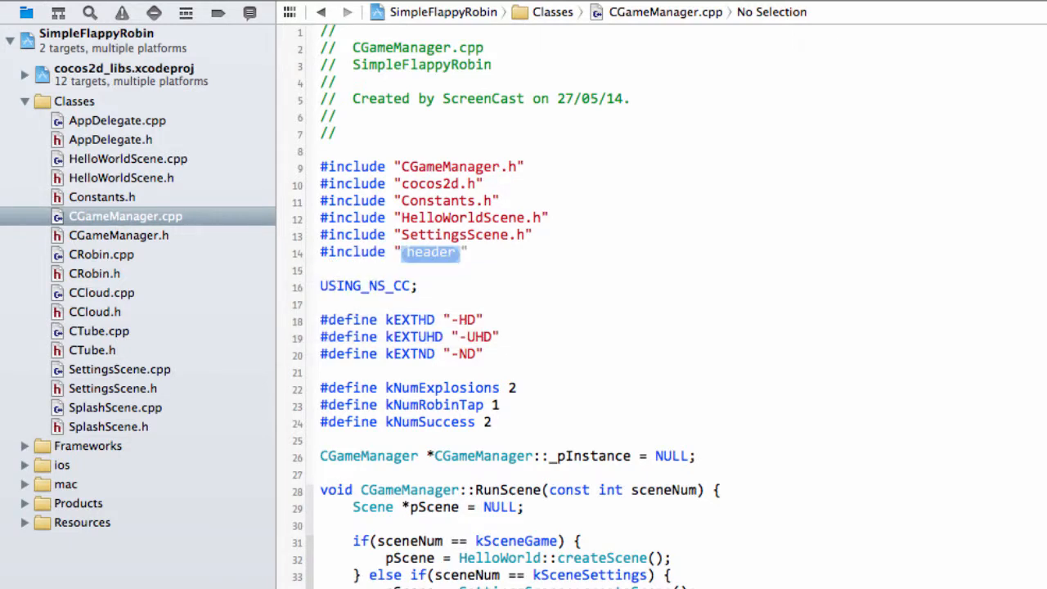
pyautogui.write('SplashScene.h')
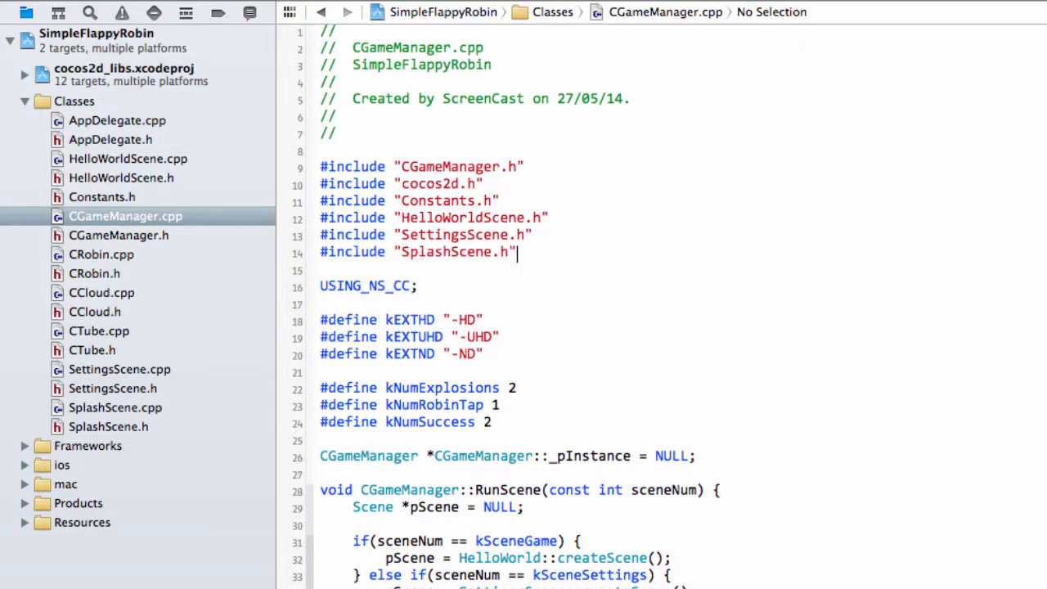
pyautogui.scroll(-3)
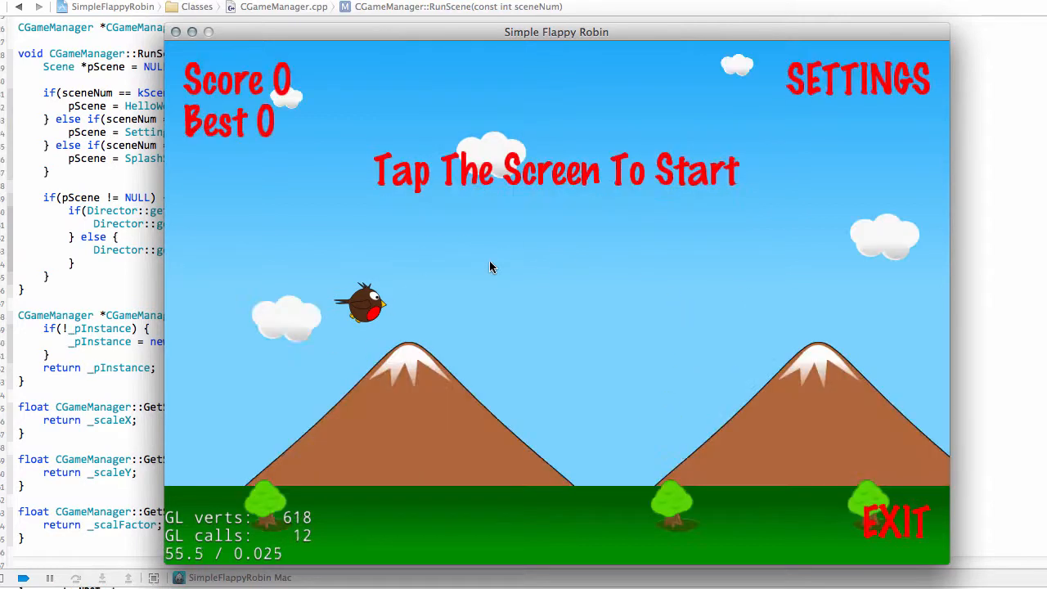
# Quit the running Simple Flappy Robin app after it reaches the tap-to-start game screen
pyautogui.click(858, 78)
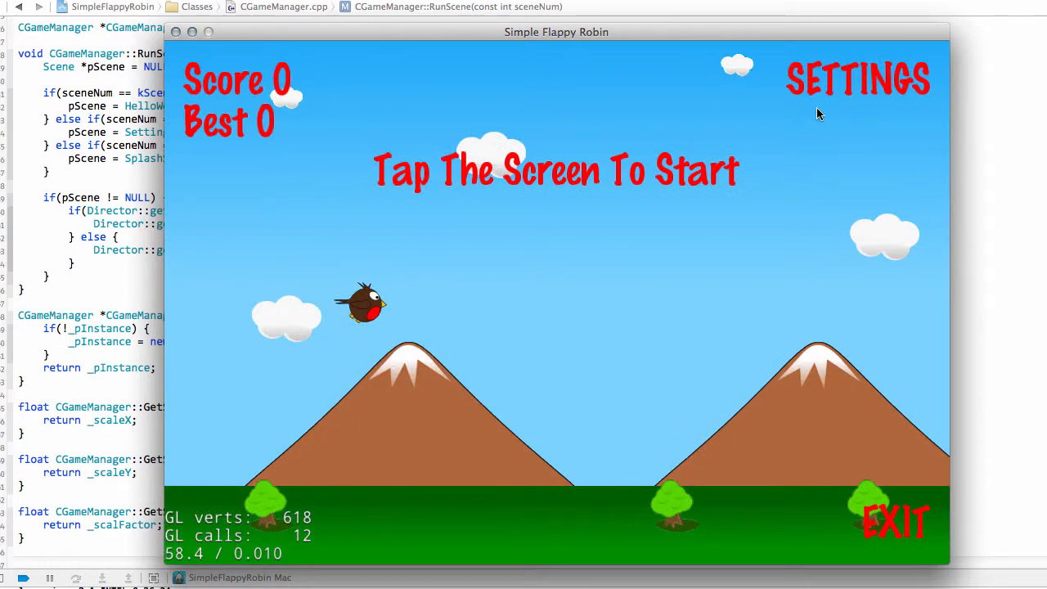
pyautogui.moveTo(362, 337)
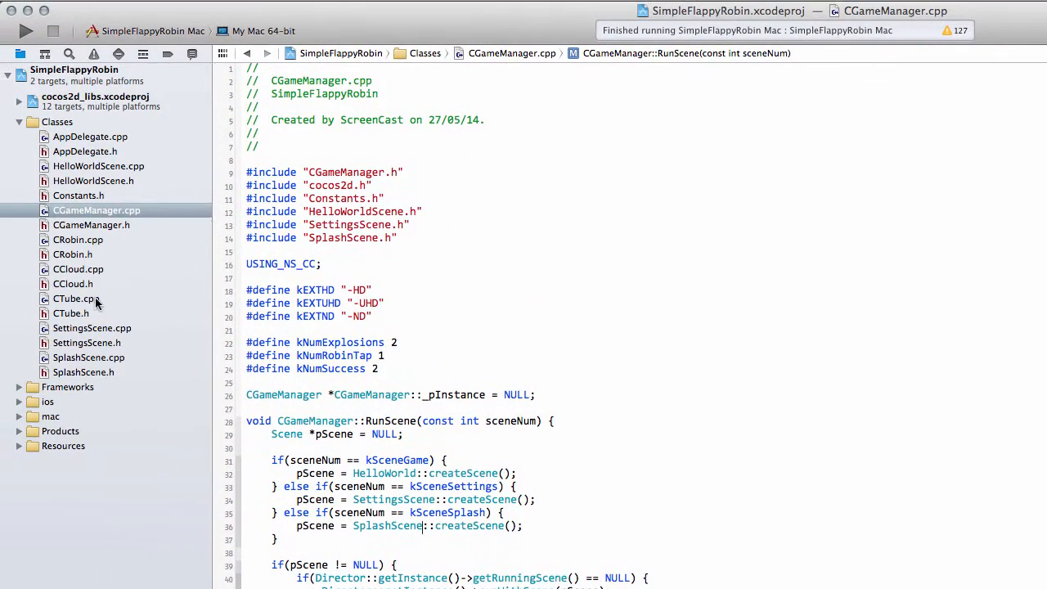
# Return to SplashScene.cpp and scroll to the floor, robin and cloud sprite code in init
pyautogui.click(88, 357)
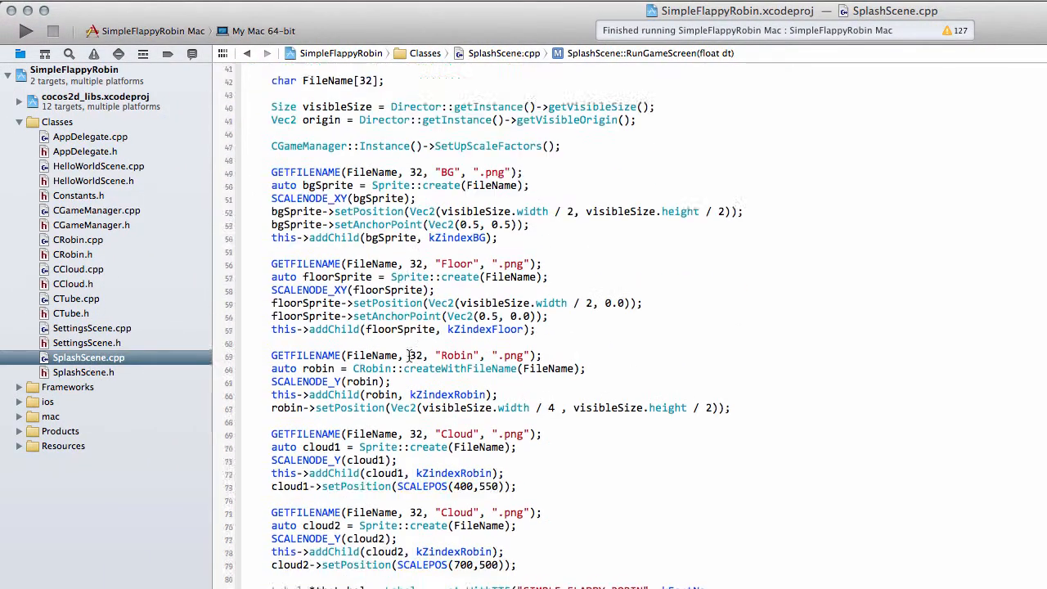
pyautogui.scroll(-3)
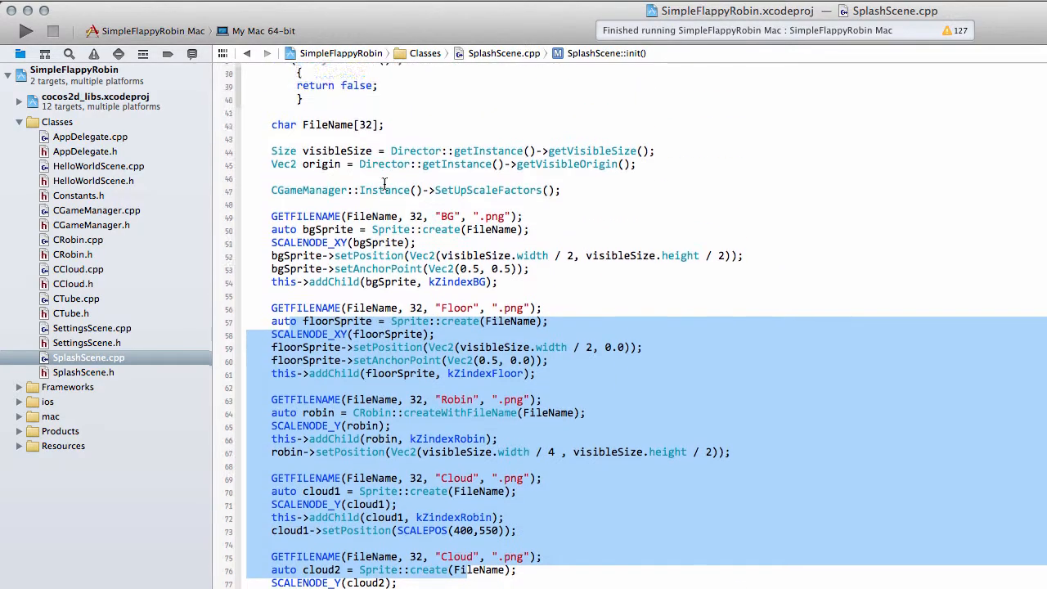
pyautogui.scroll(-3)
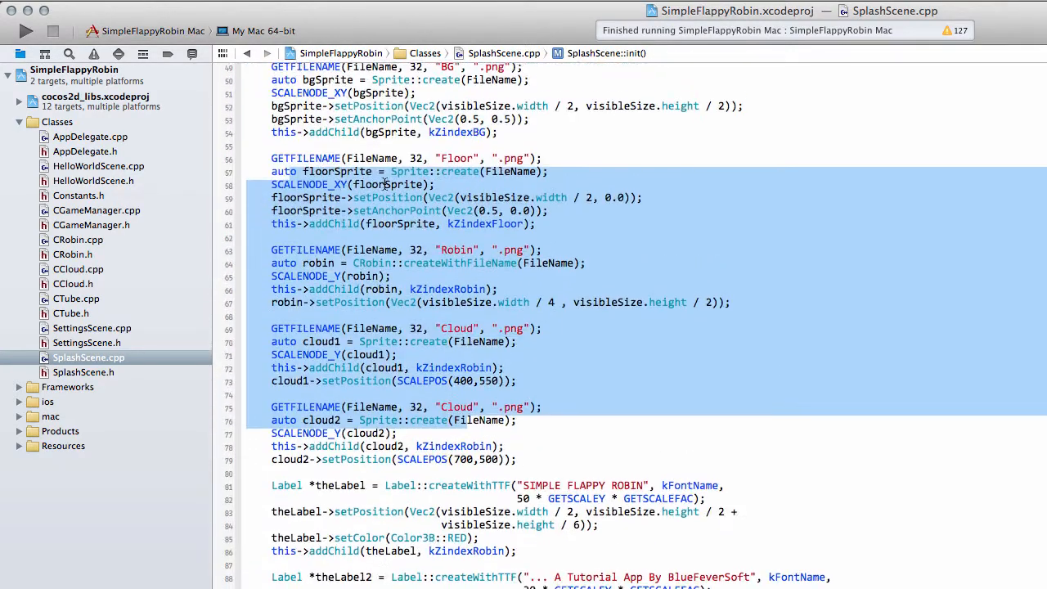